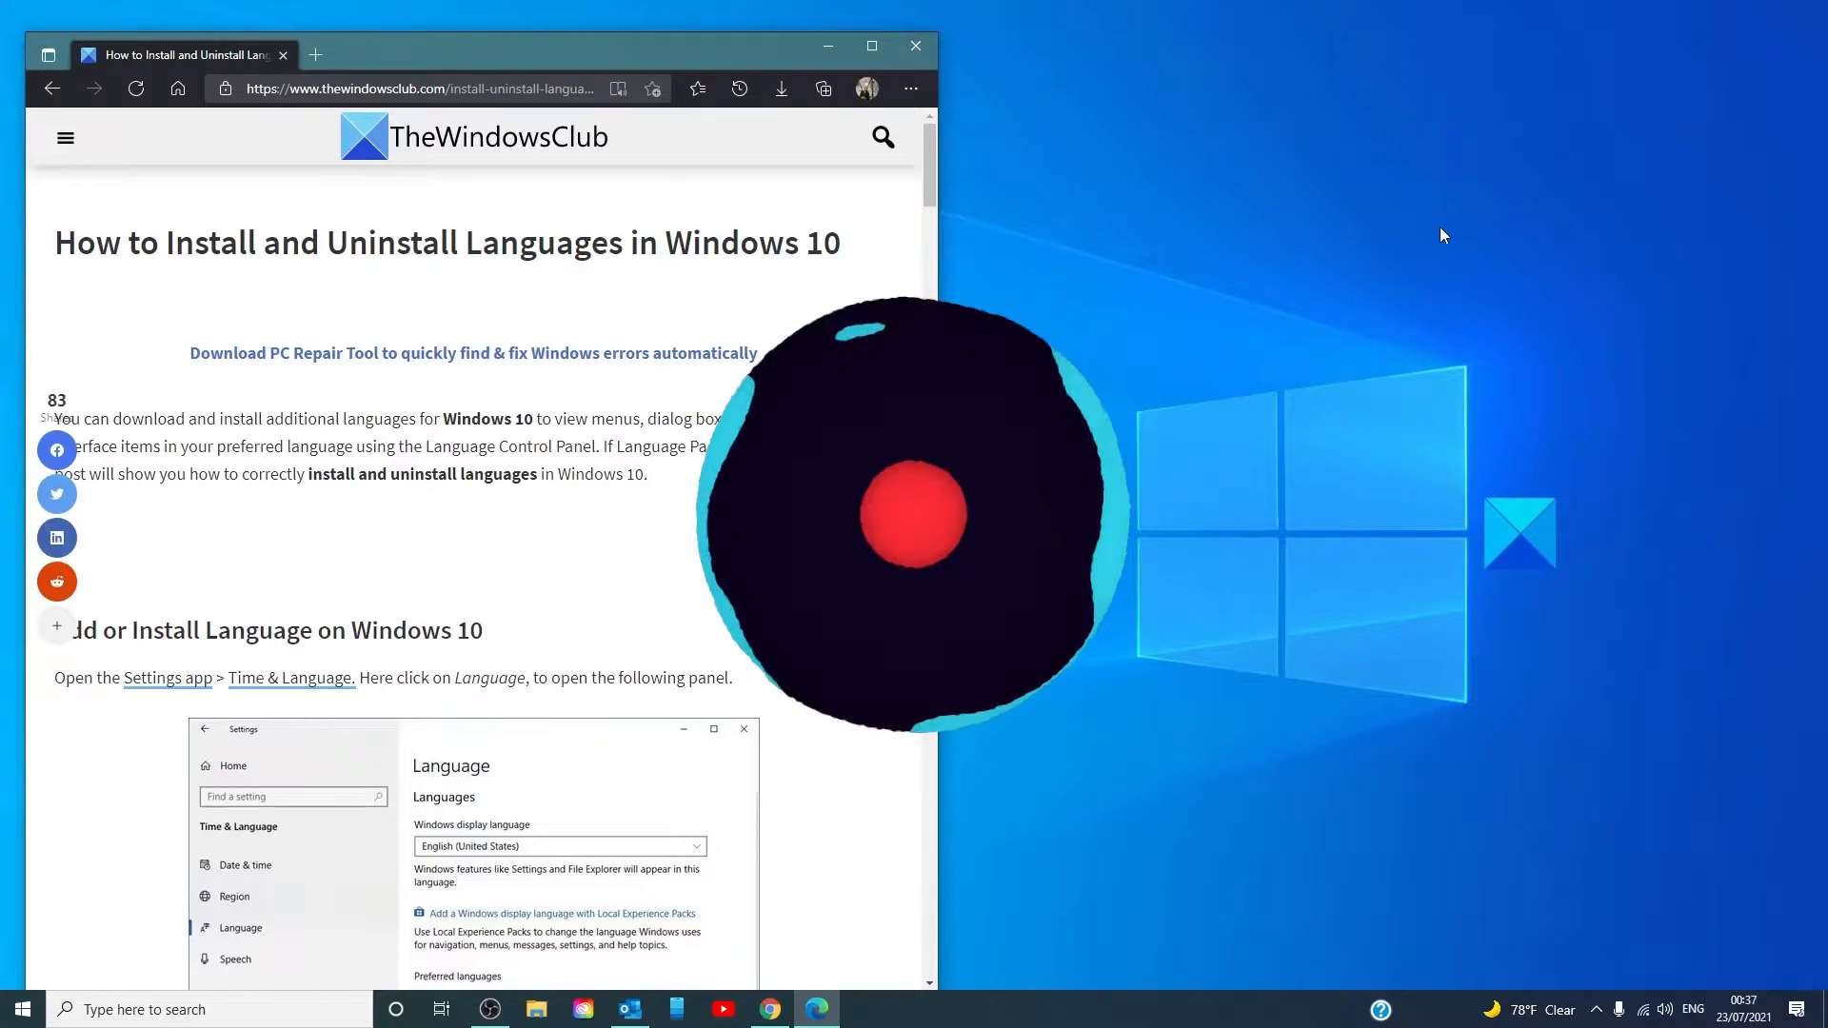
# Go to the Time & Language section of Settings
pyautogui.click(21, 1010)
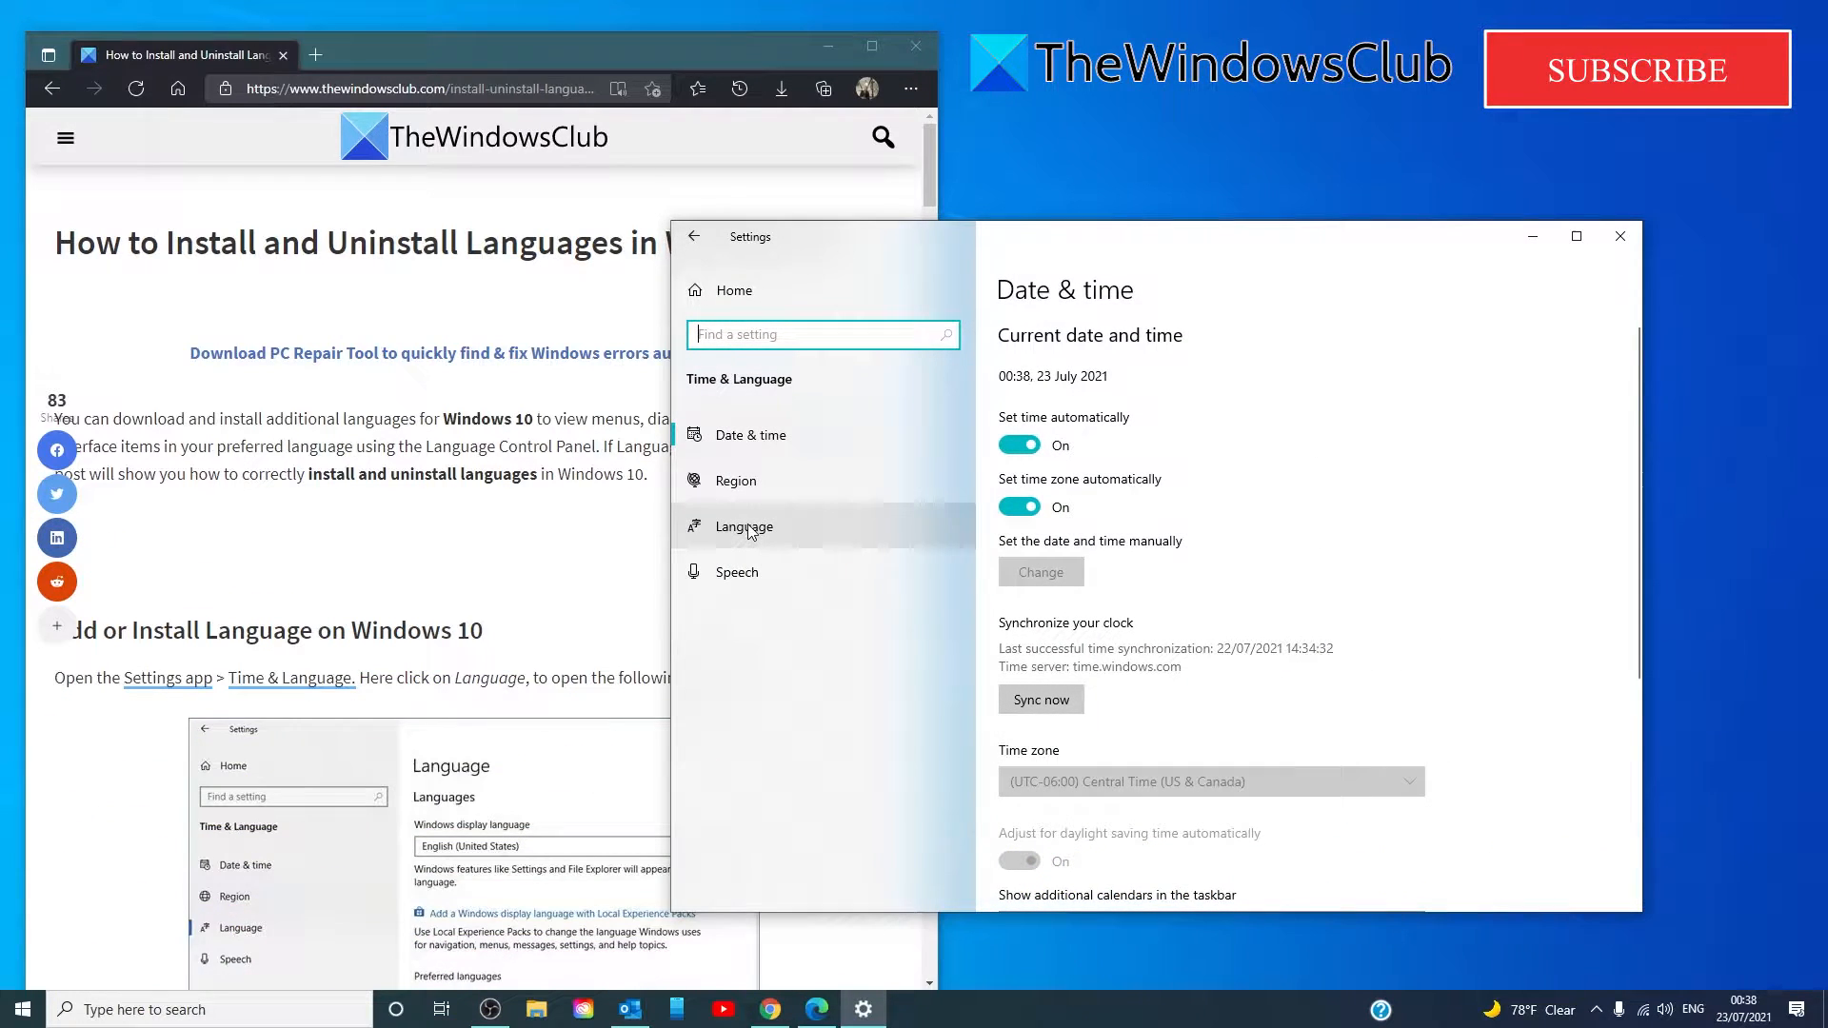
# Switch to the Language page and peek at the Windows display language list without changing it
pyautogui.click(745, 525)
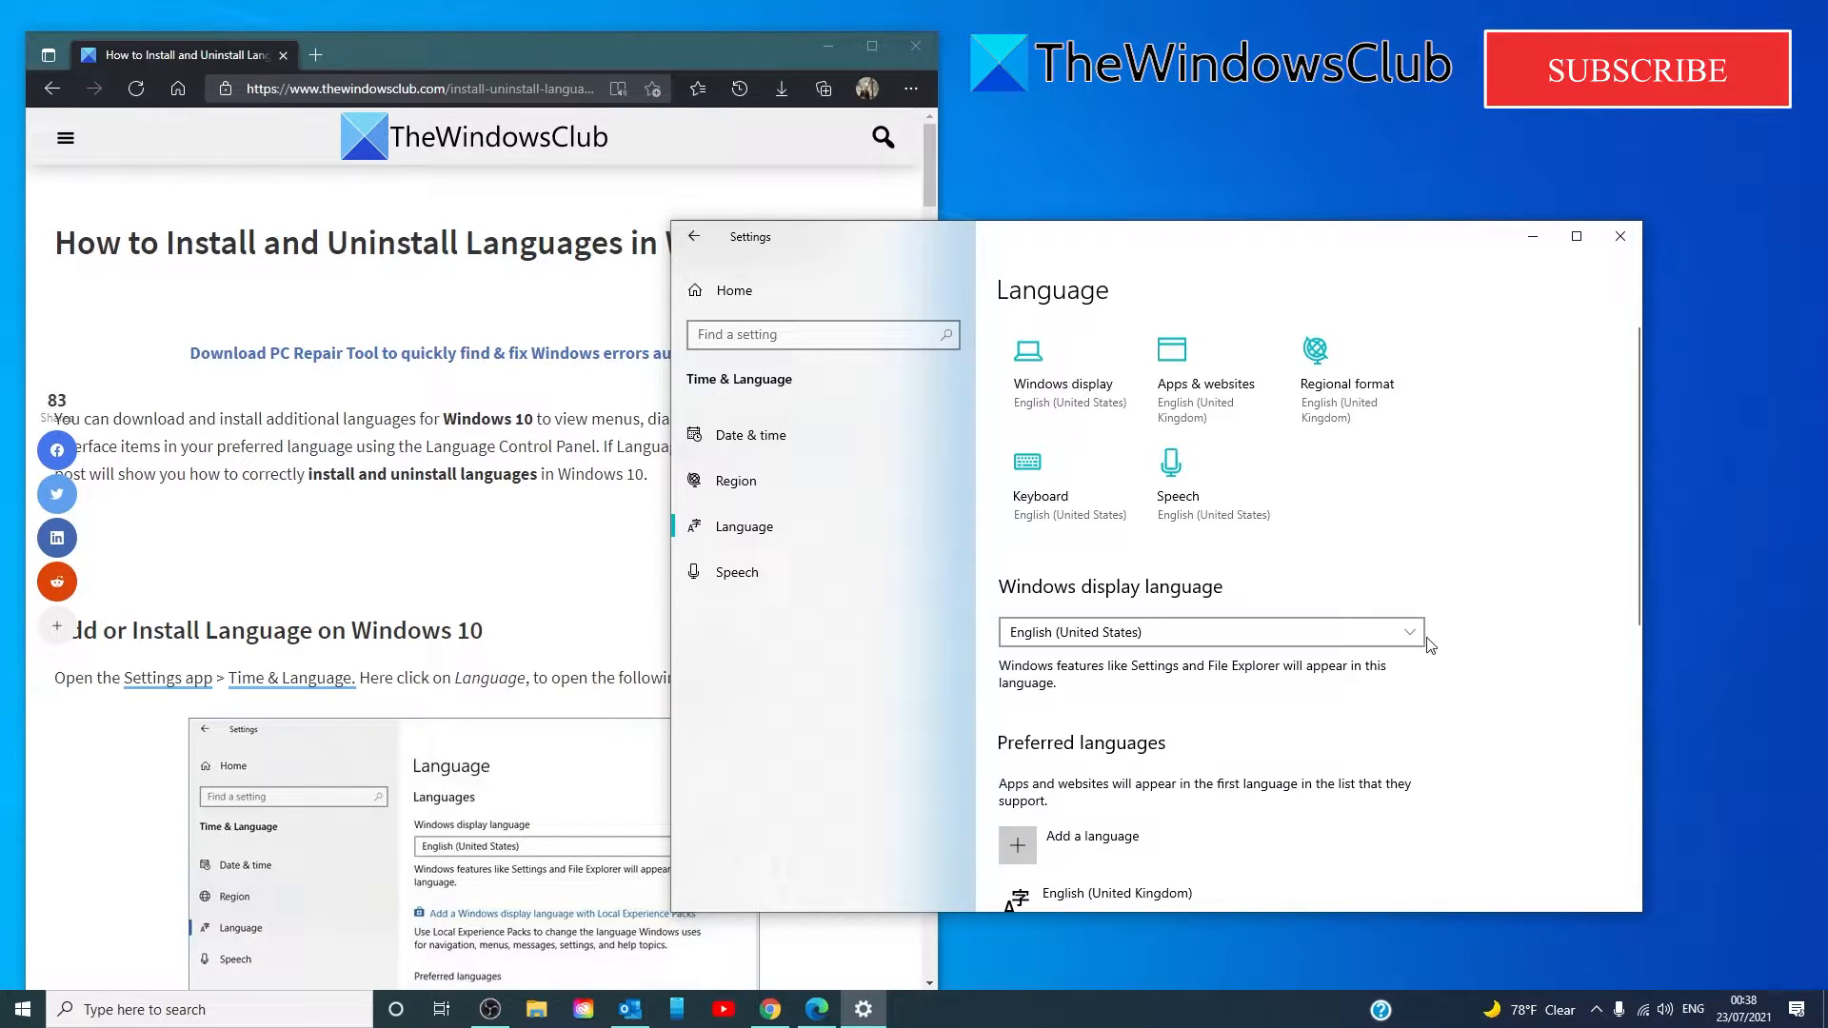
pyautogui.moveTo(1483, 641)
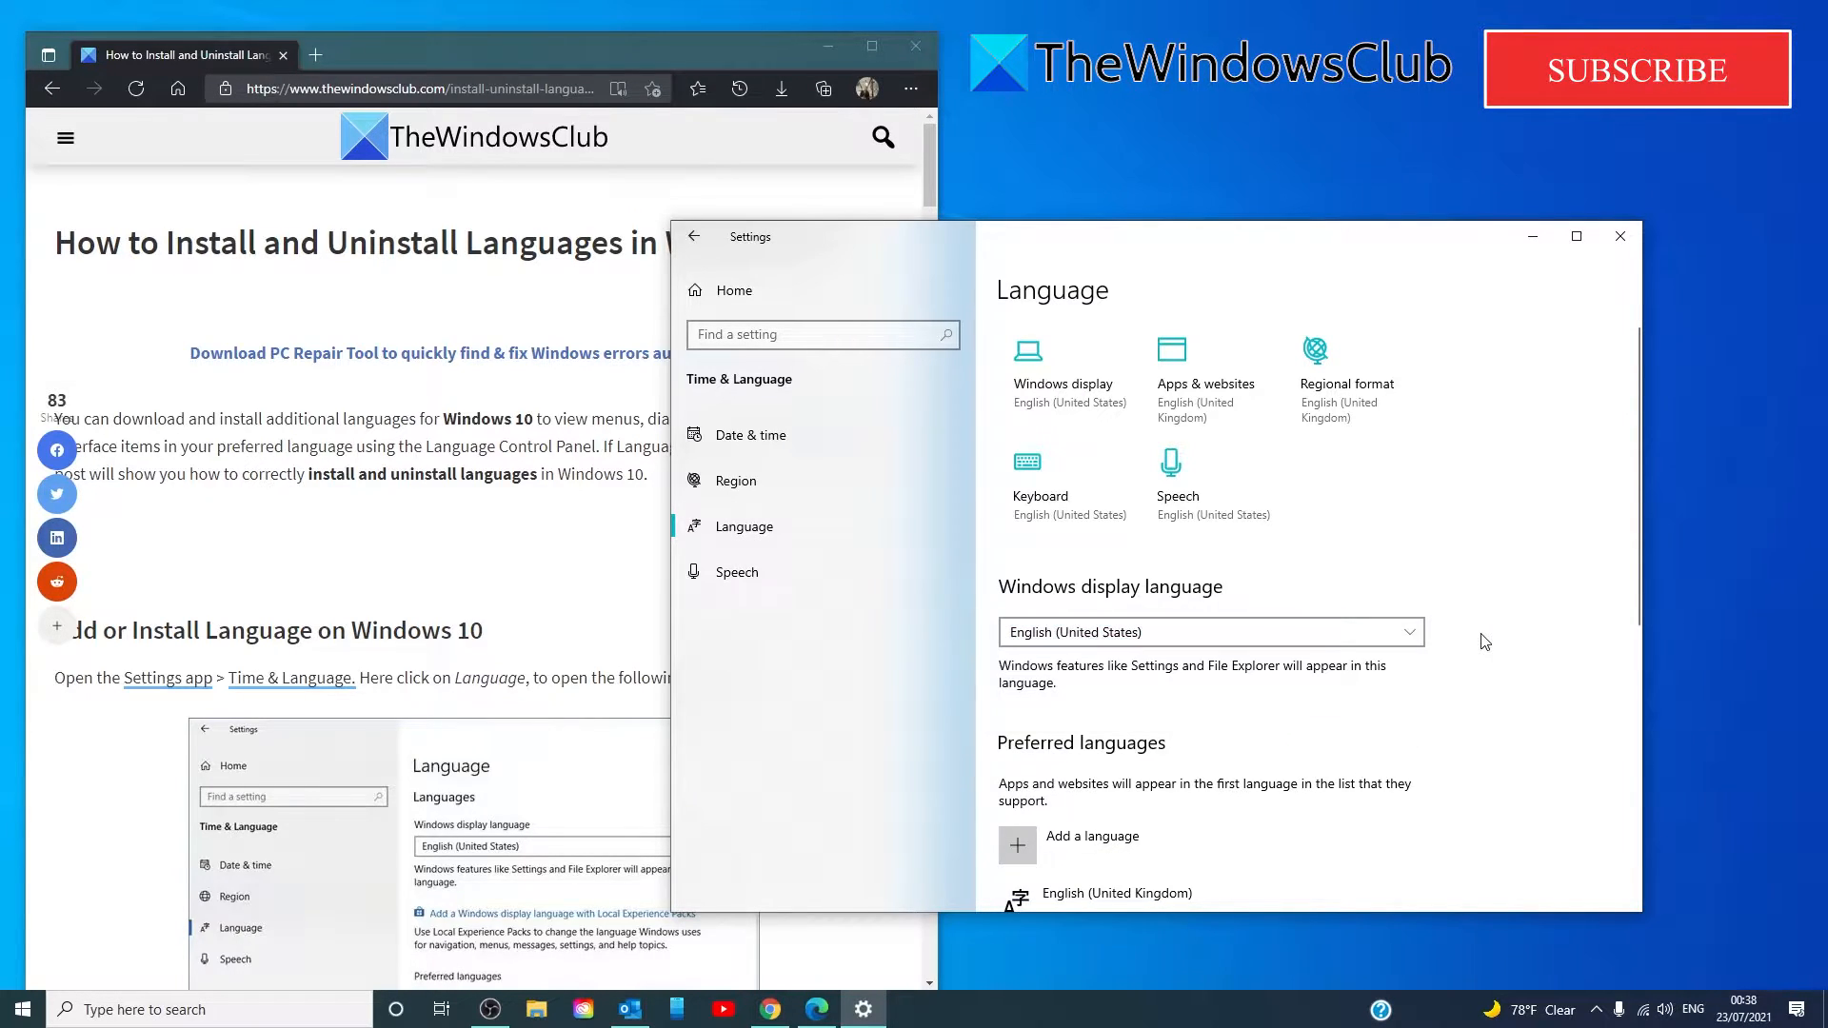
pyautogui.click(1209, 632)
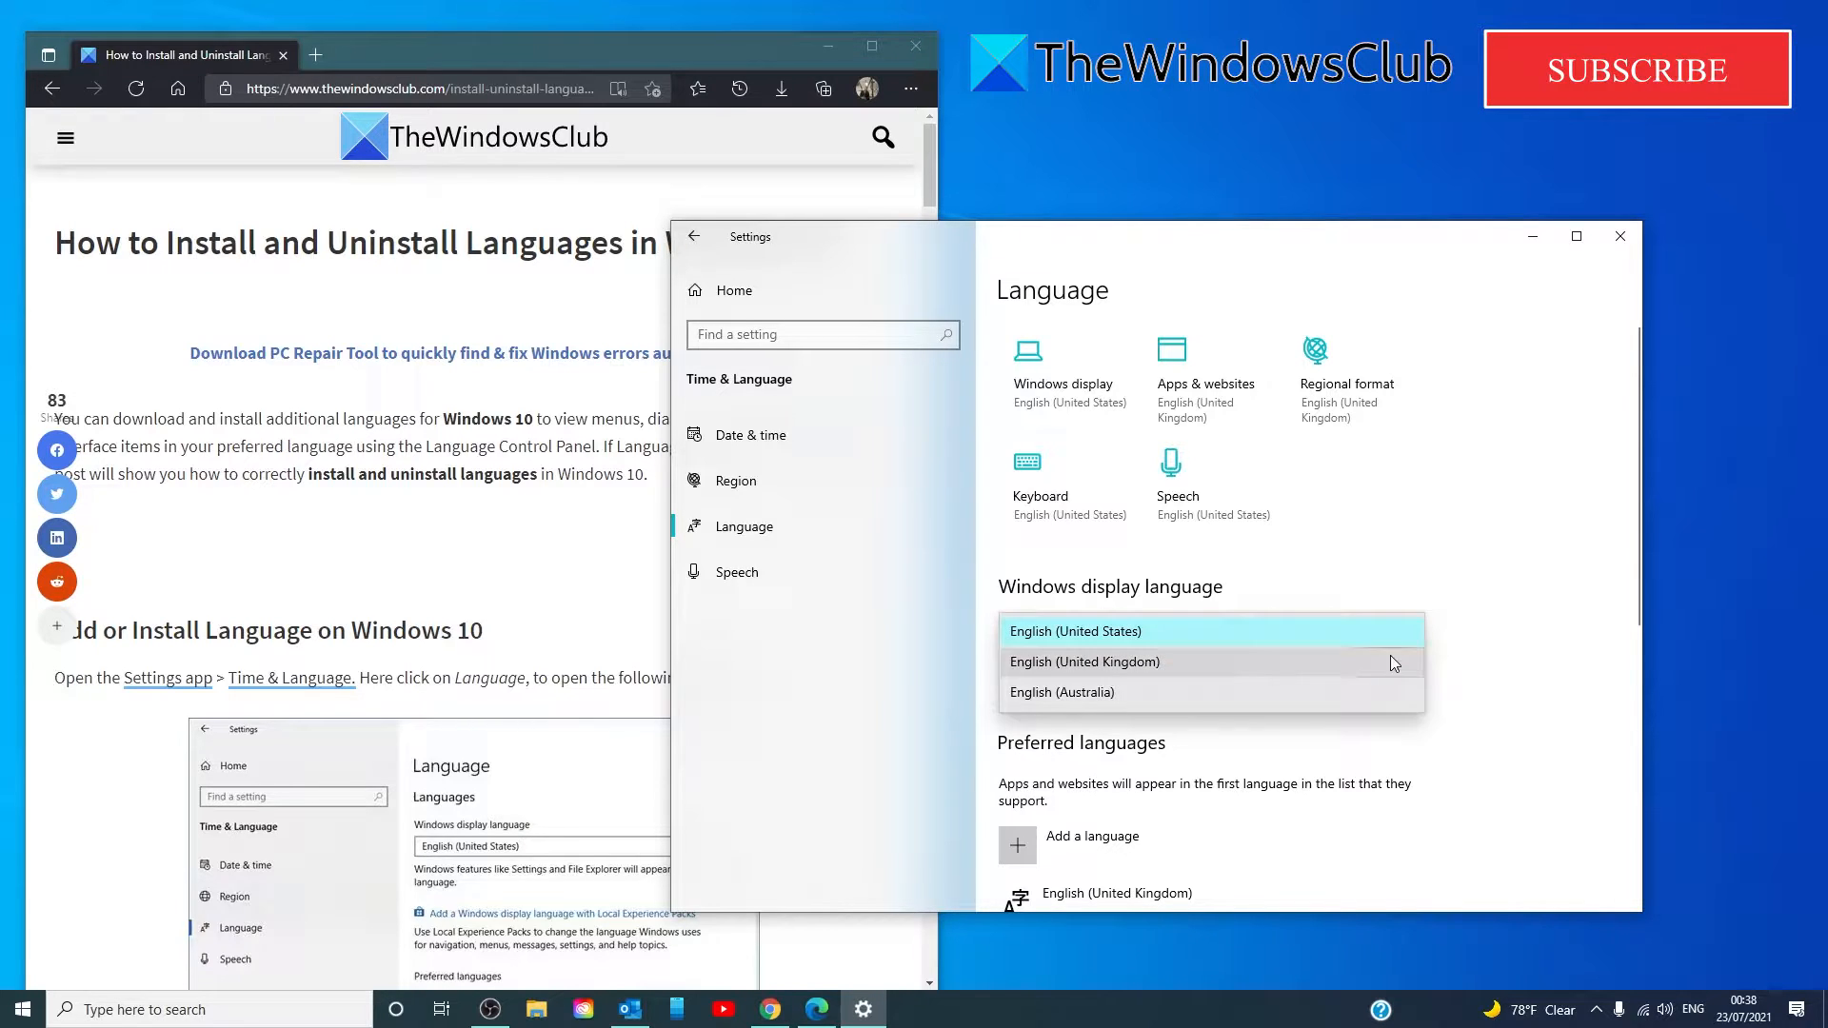
pyautogui.click(1074, 630)
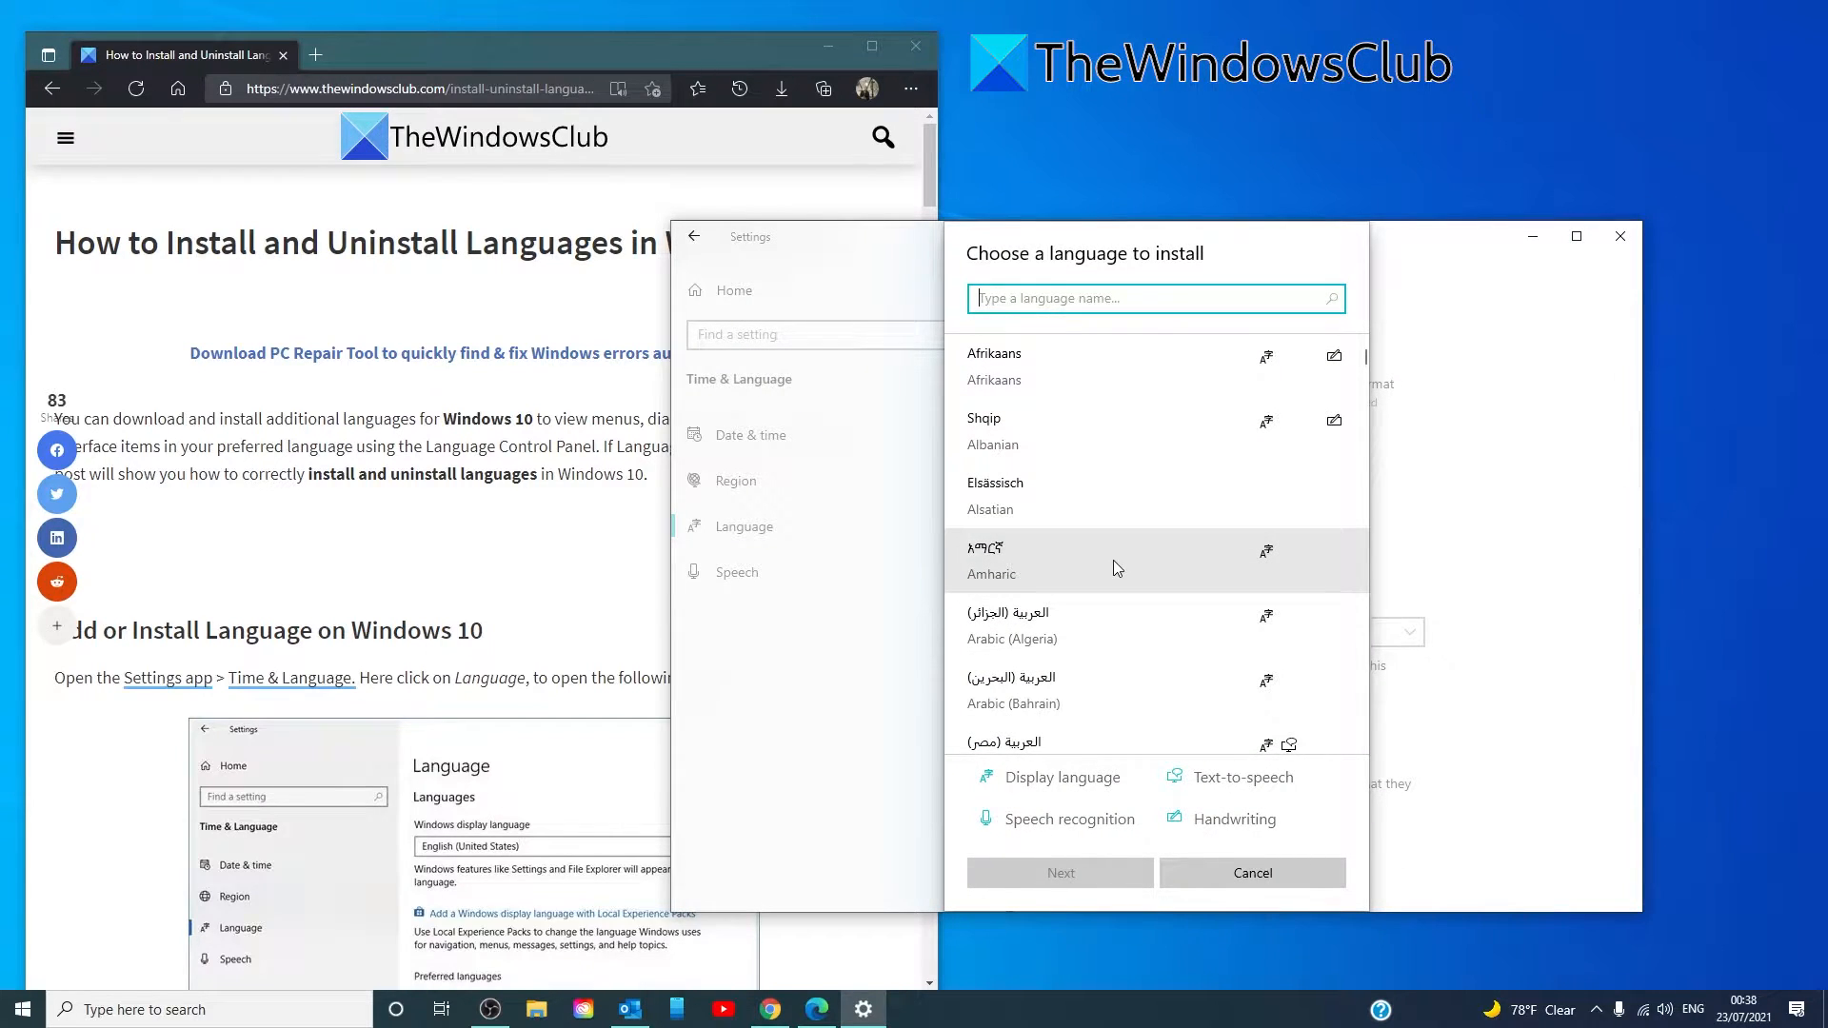
# Install English (Canada) keeping its language pack, speech and handwriting features checked
pyautogui.scroll(-3)
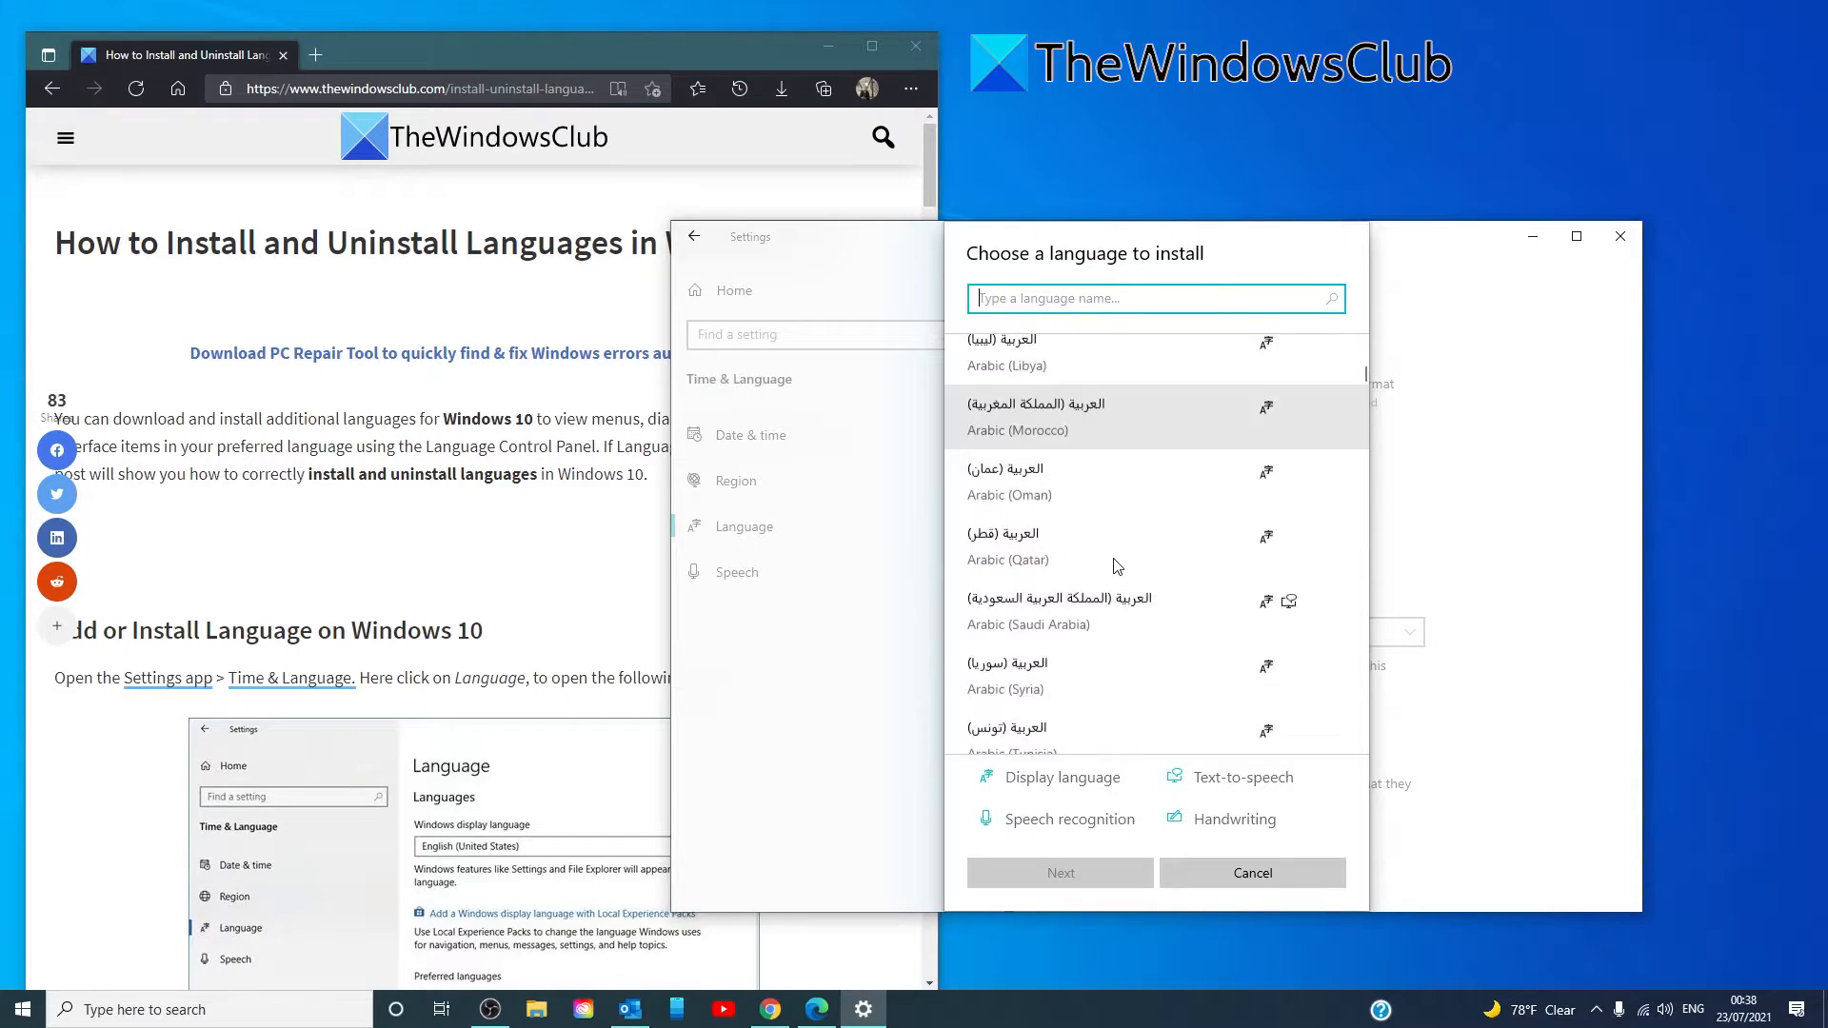
pyautogui.scroll(-3)
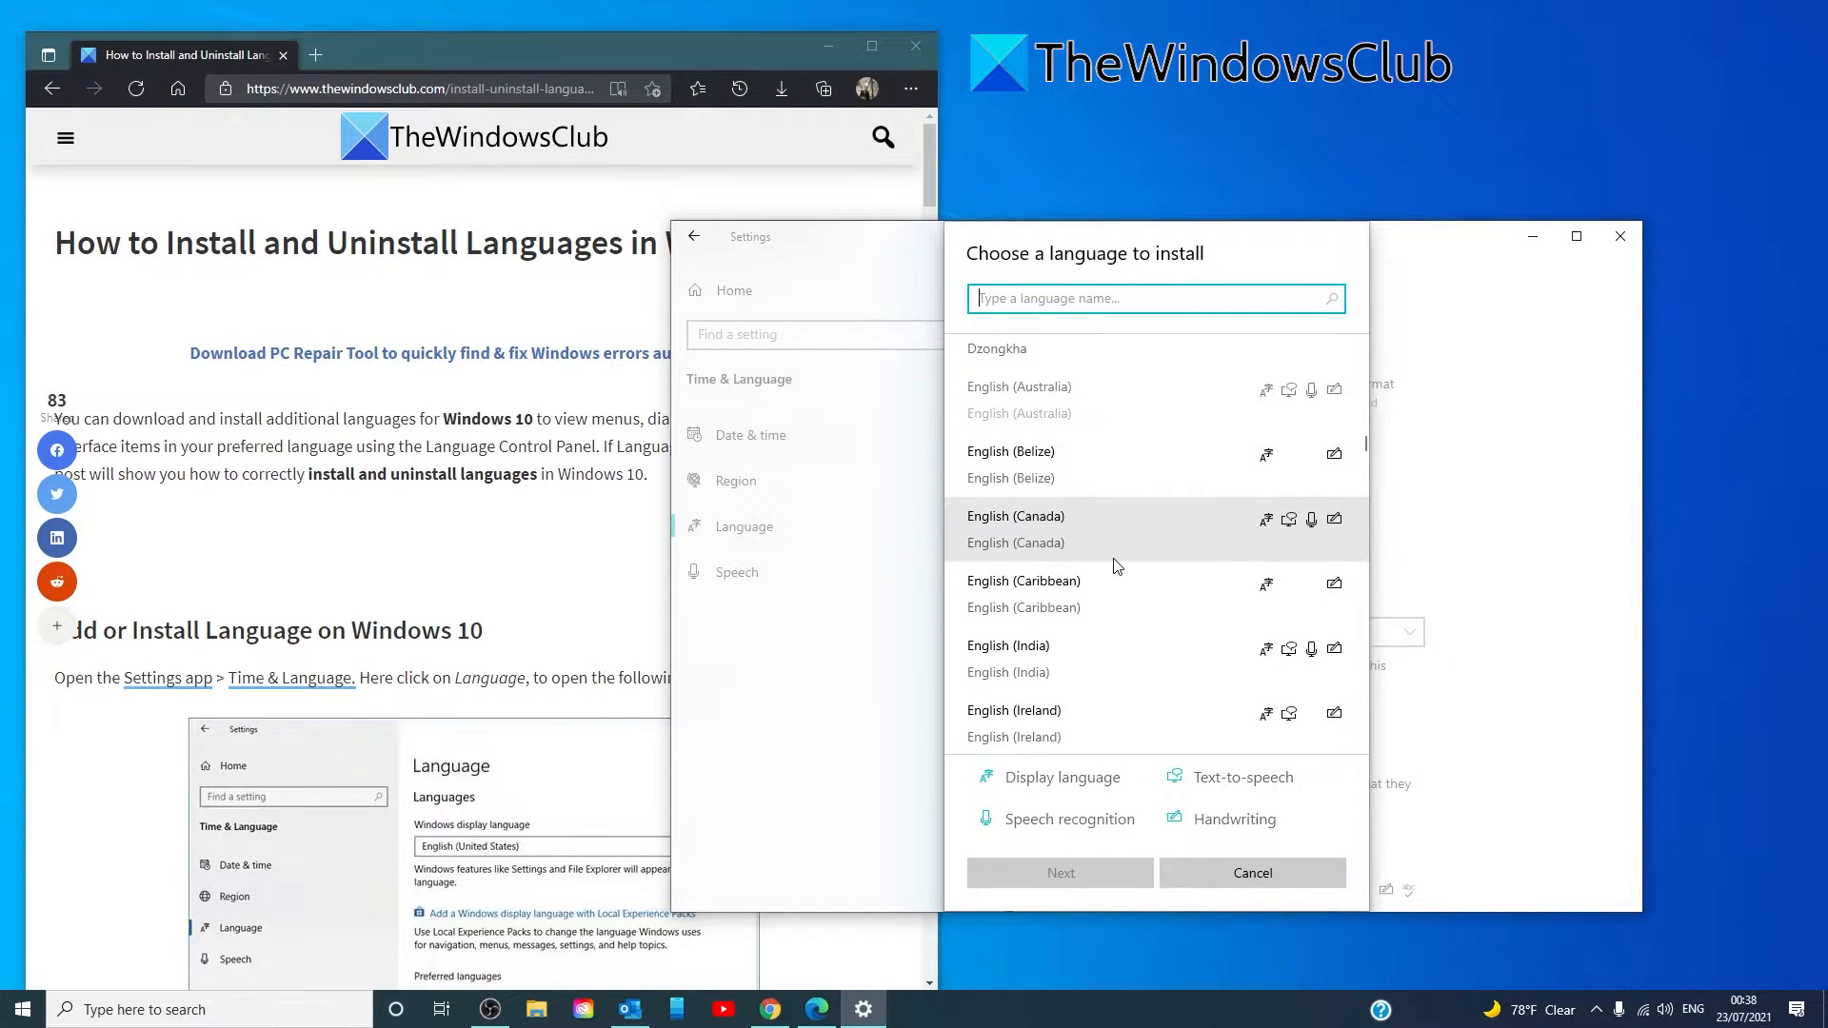
pyautogui.click(1015, 516)
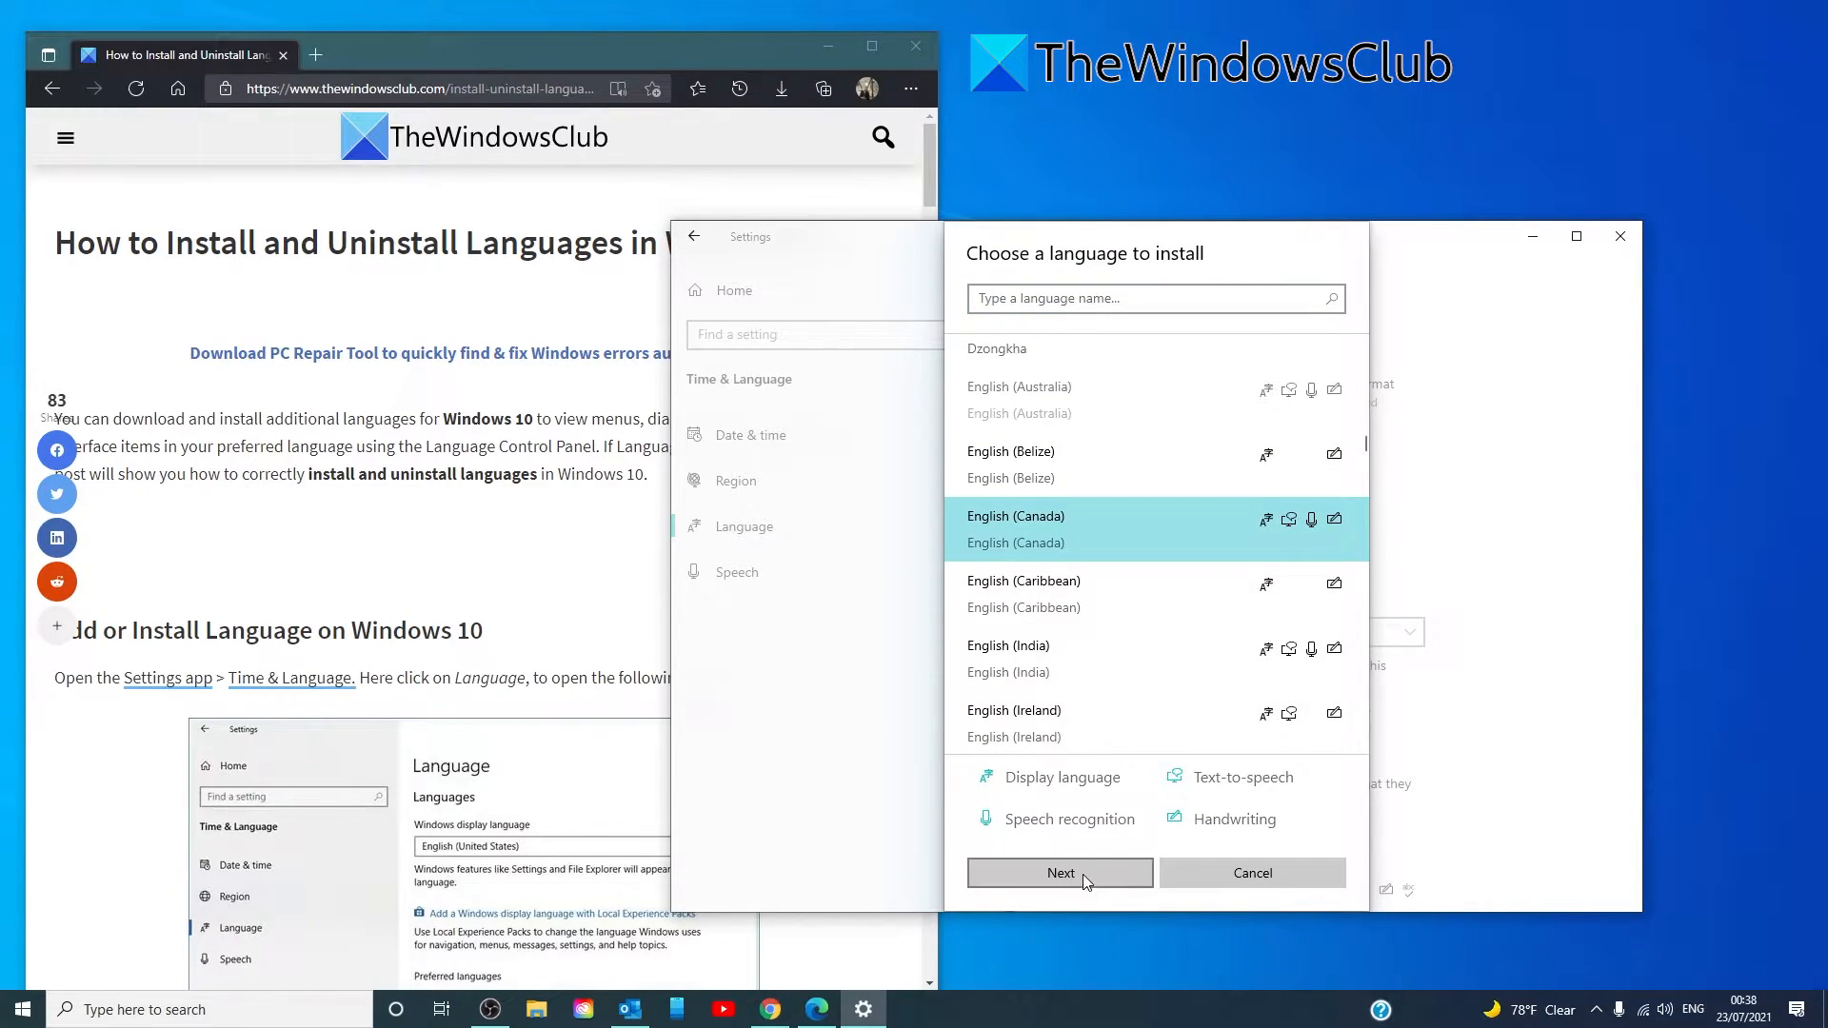
pyautogui.click(1057, 872)
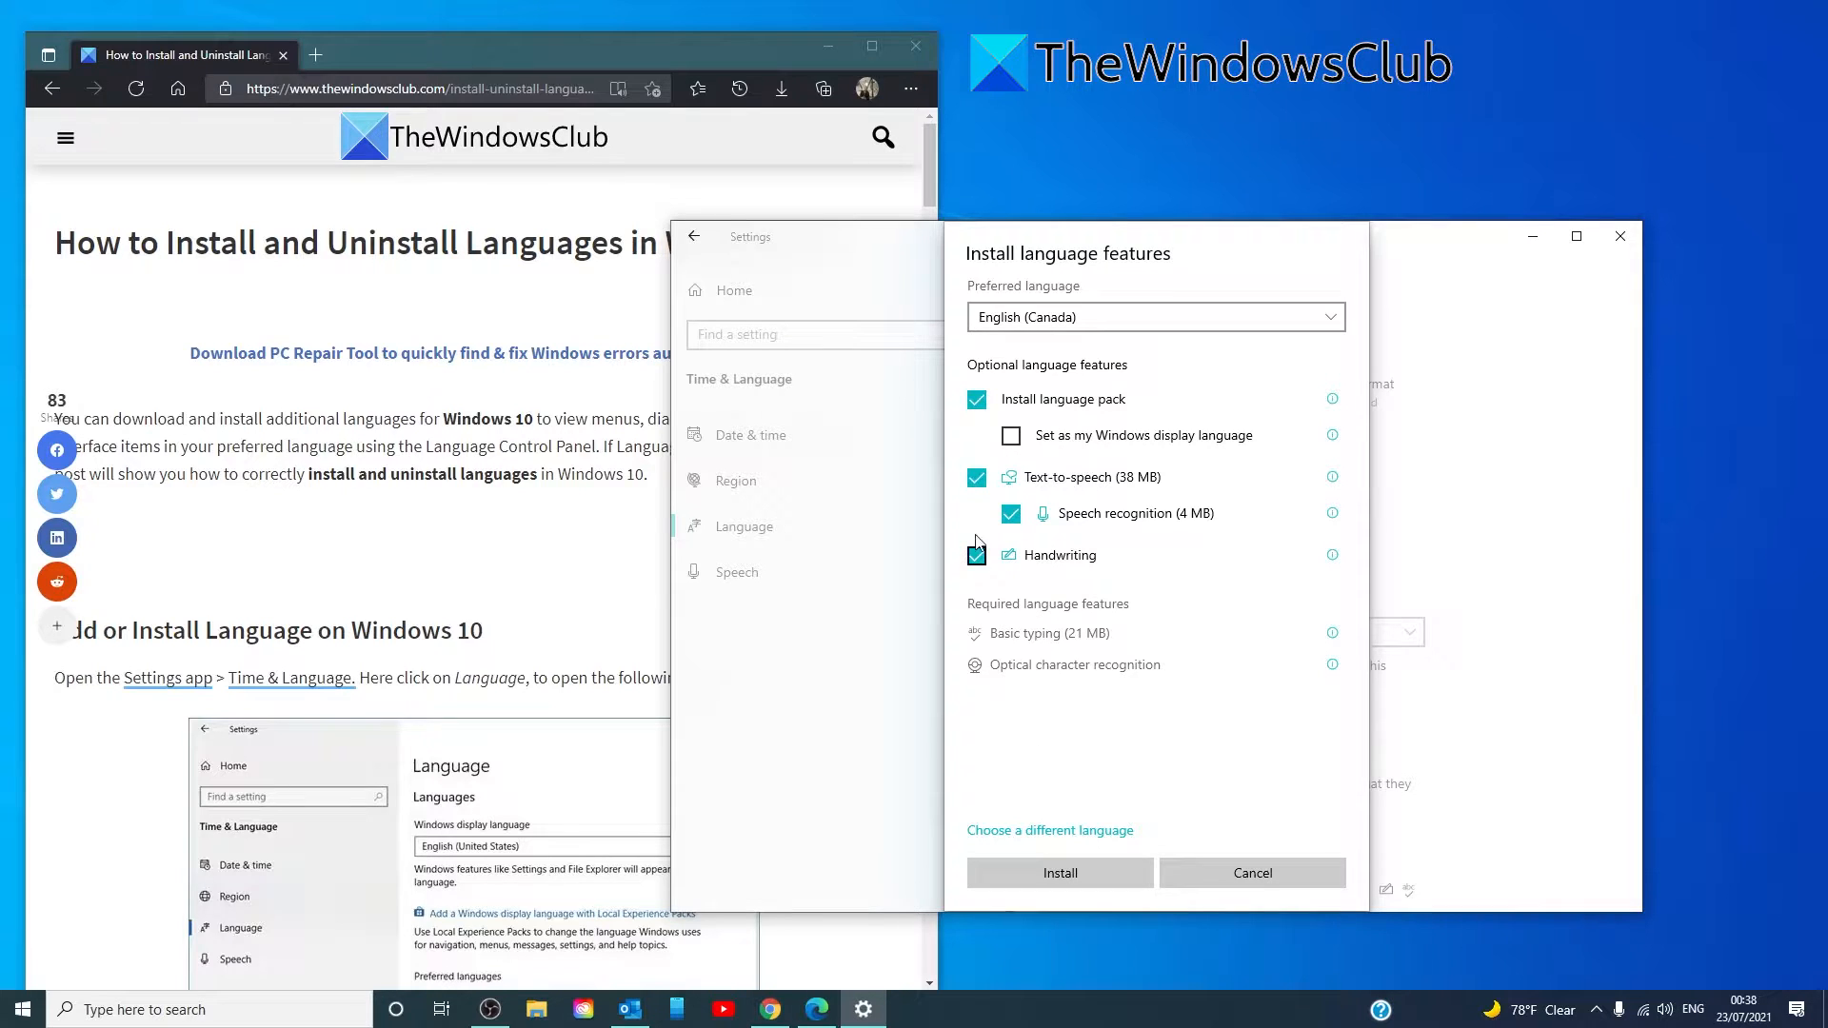
pyautogui.click(975, 554)
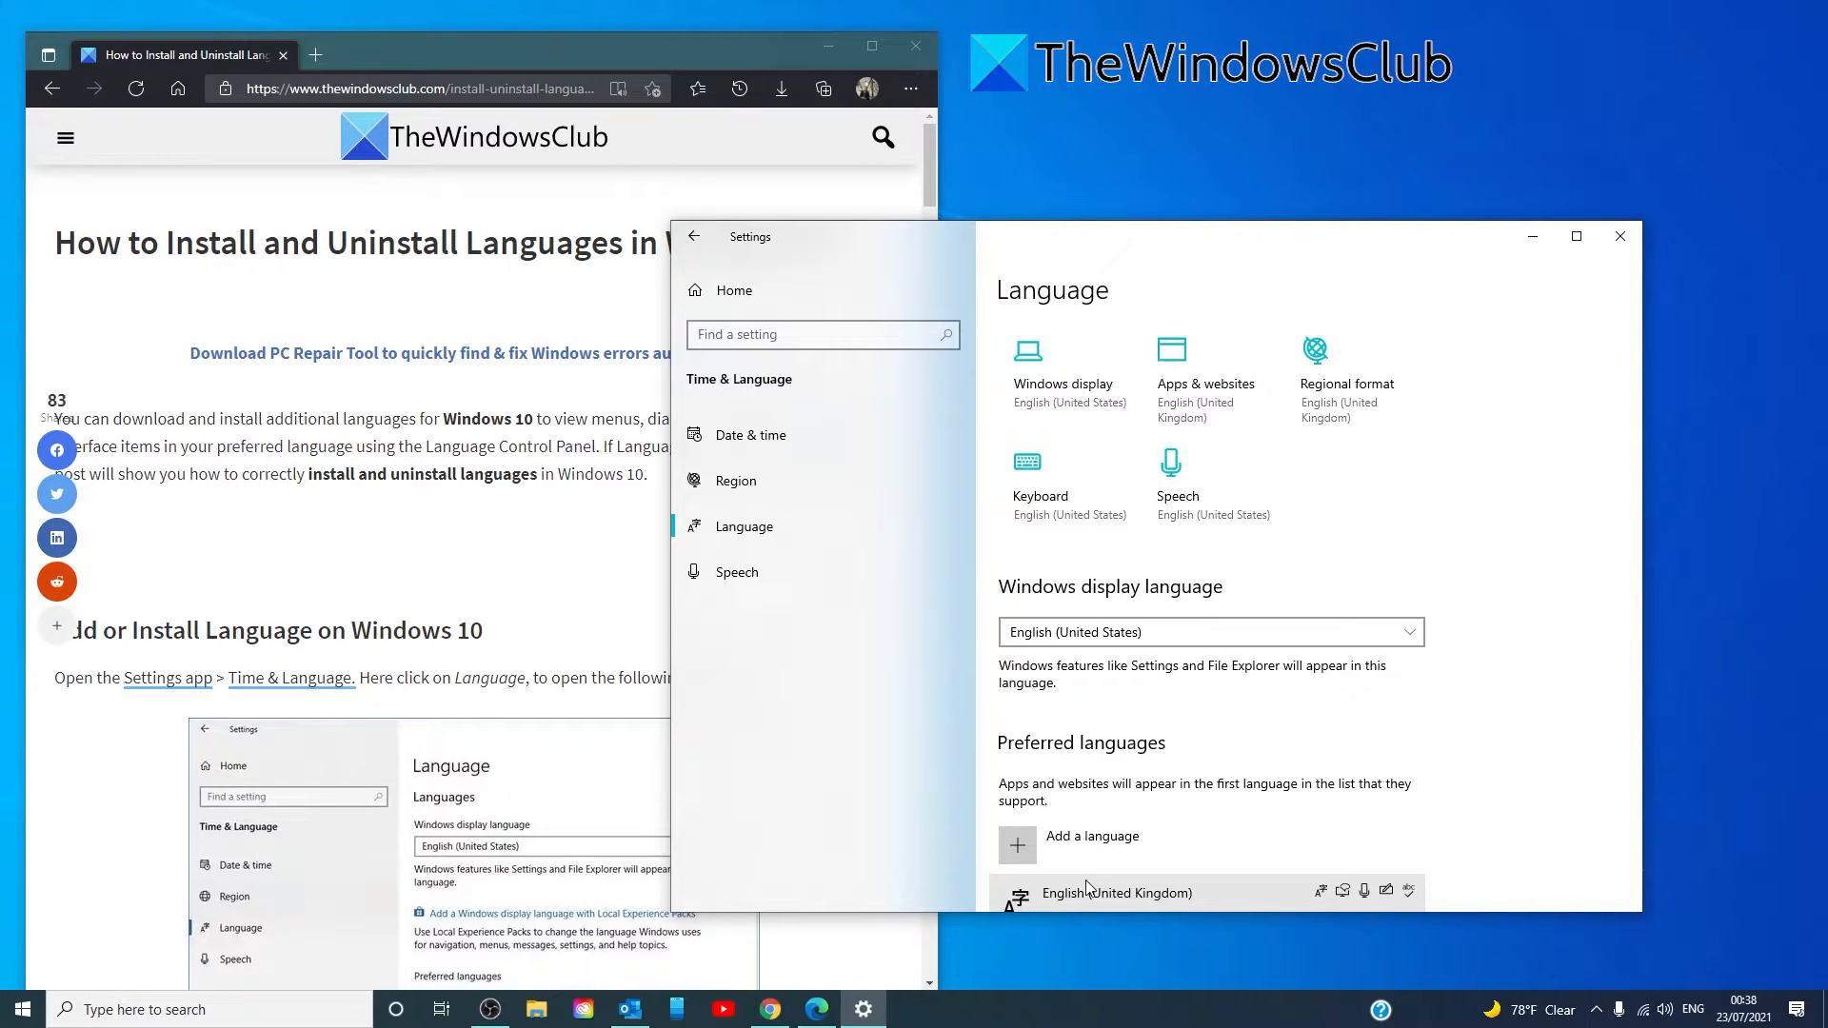
# Confirm English (Canada) is listed among preferred languages, then launch Command Prompt as administrator
pyautogui.scroll(-3)
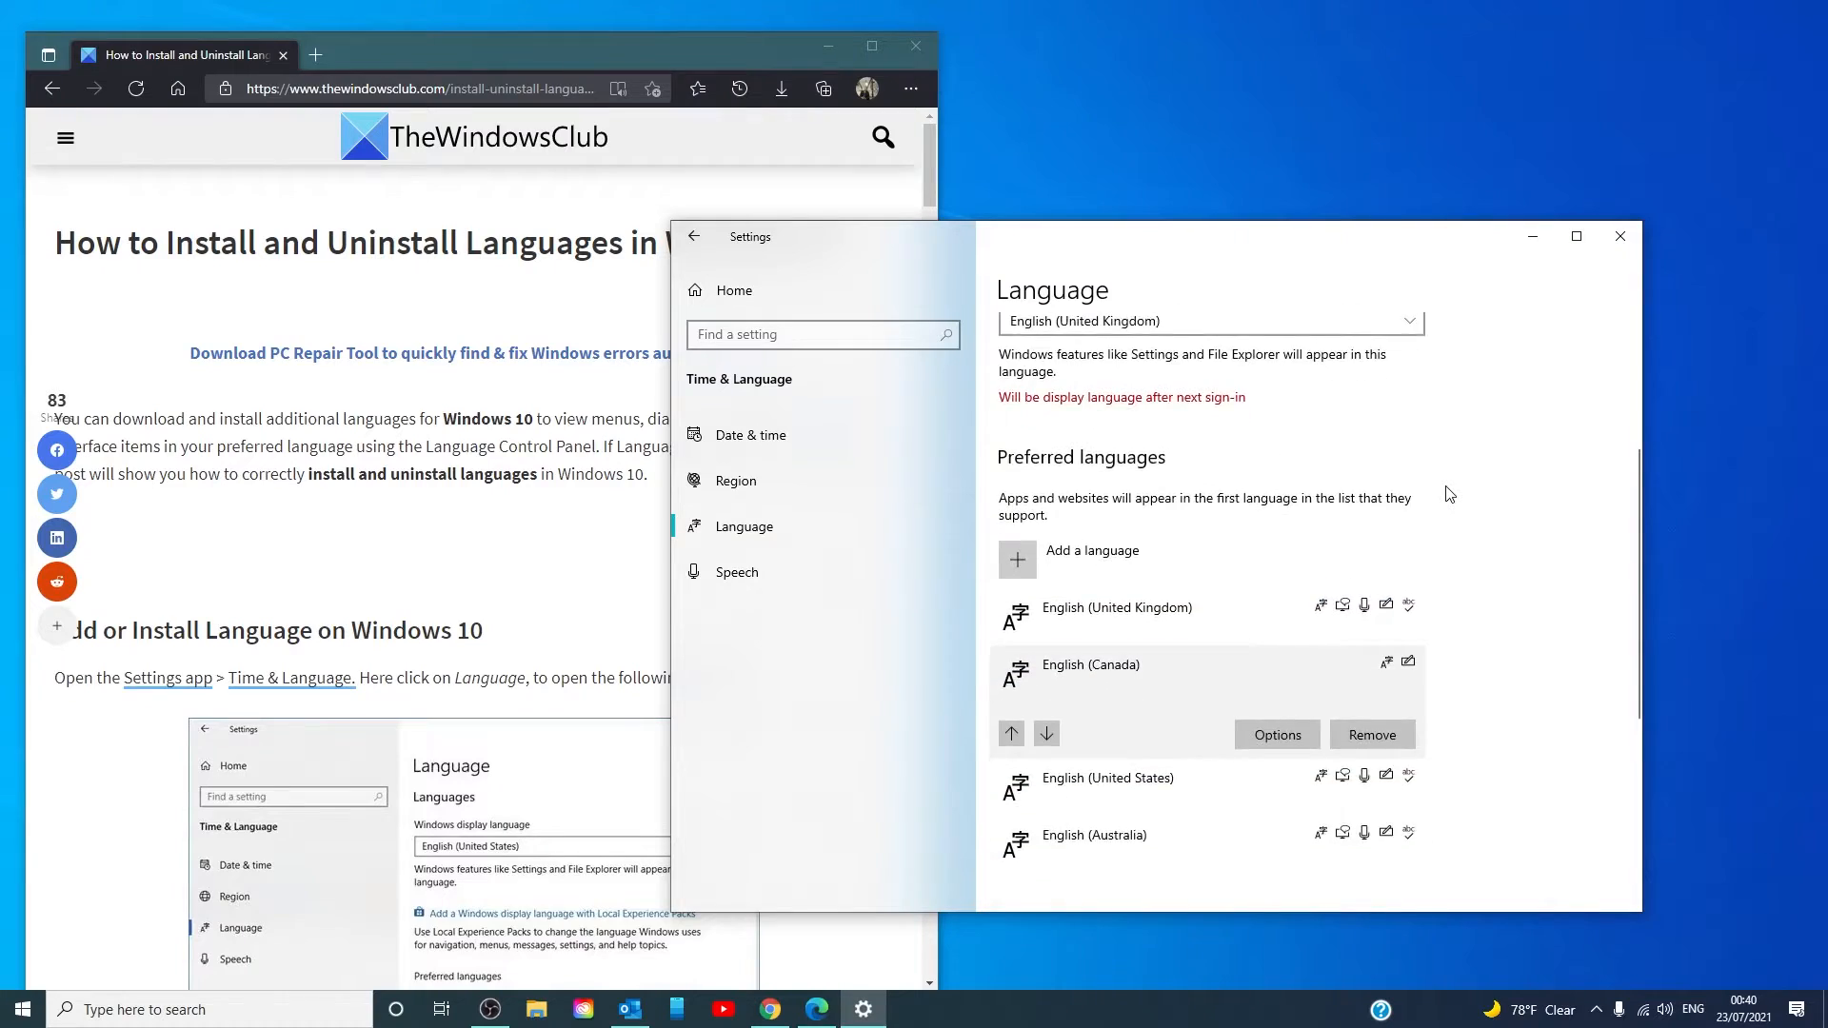
pyautogui.scroll(-3)
pyautogui.write('c')
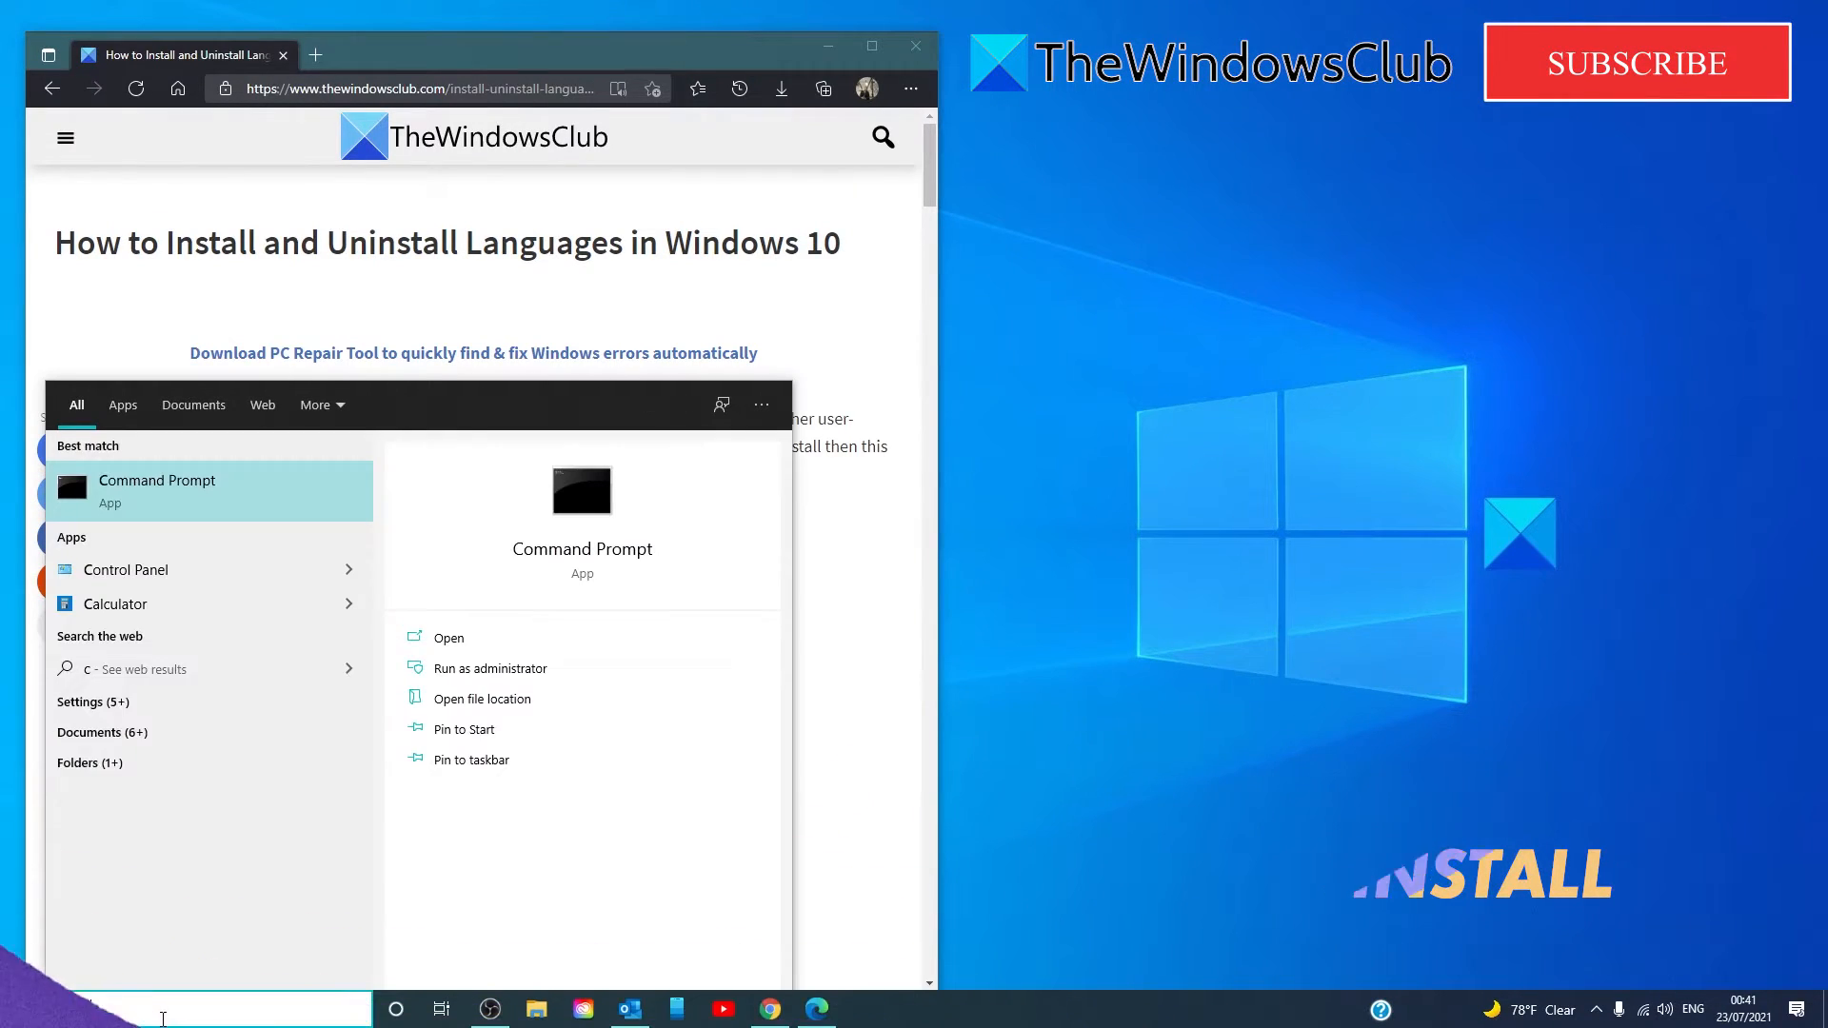
pyautogui.click(489, 669)
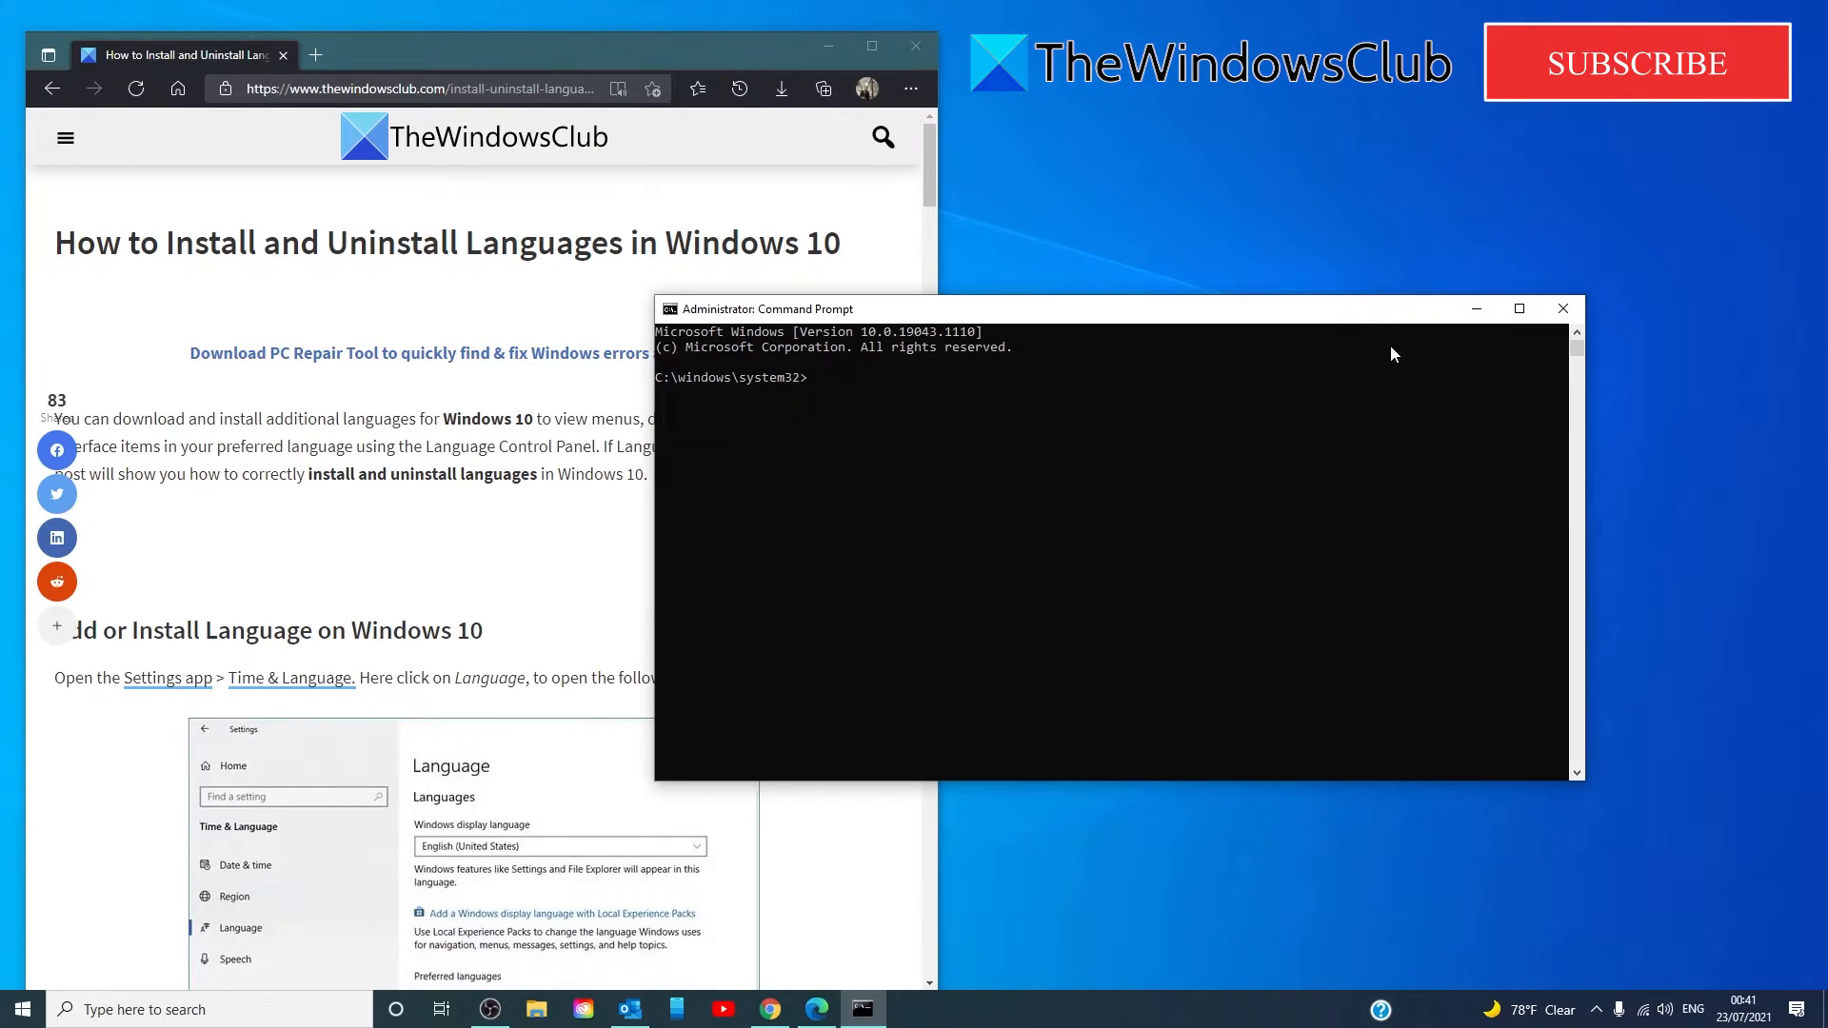
# Run lpksetup /u to bring up the display language uninstall wizard
pyautogui.write('l')
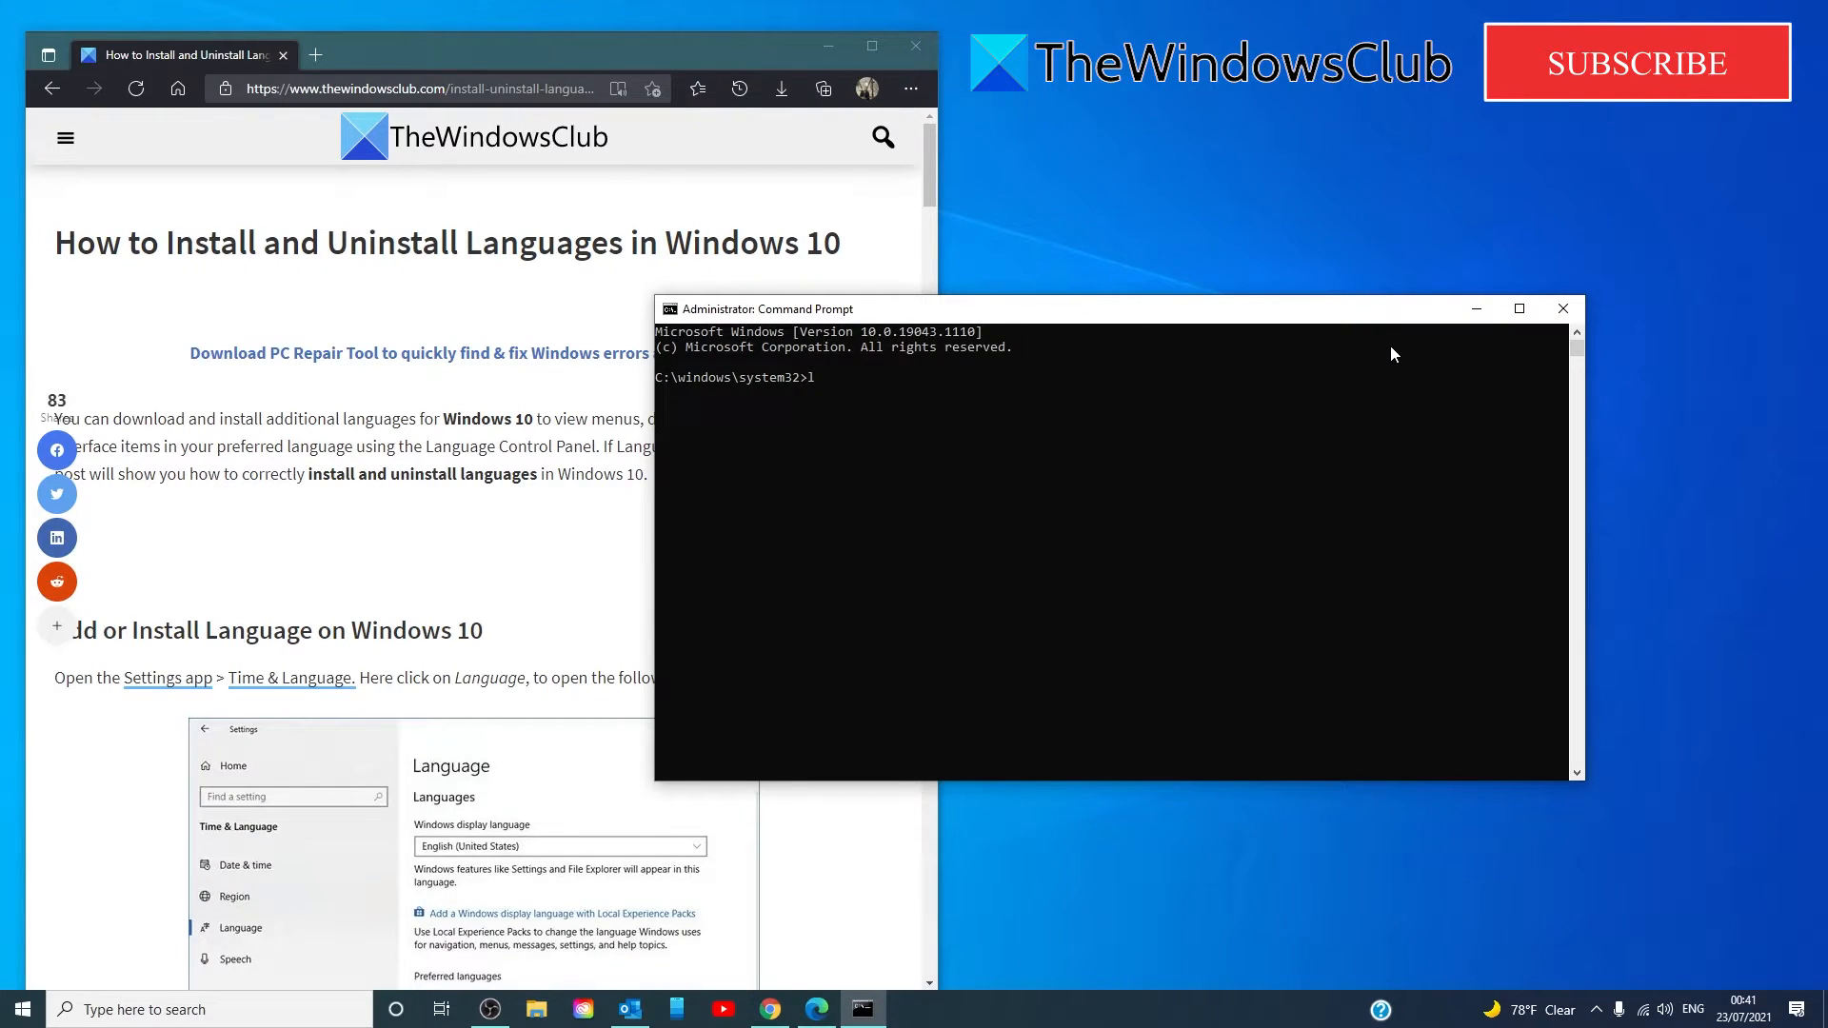
pyautogui.write('pk')
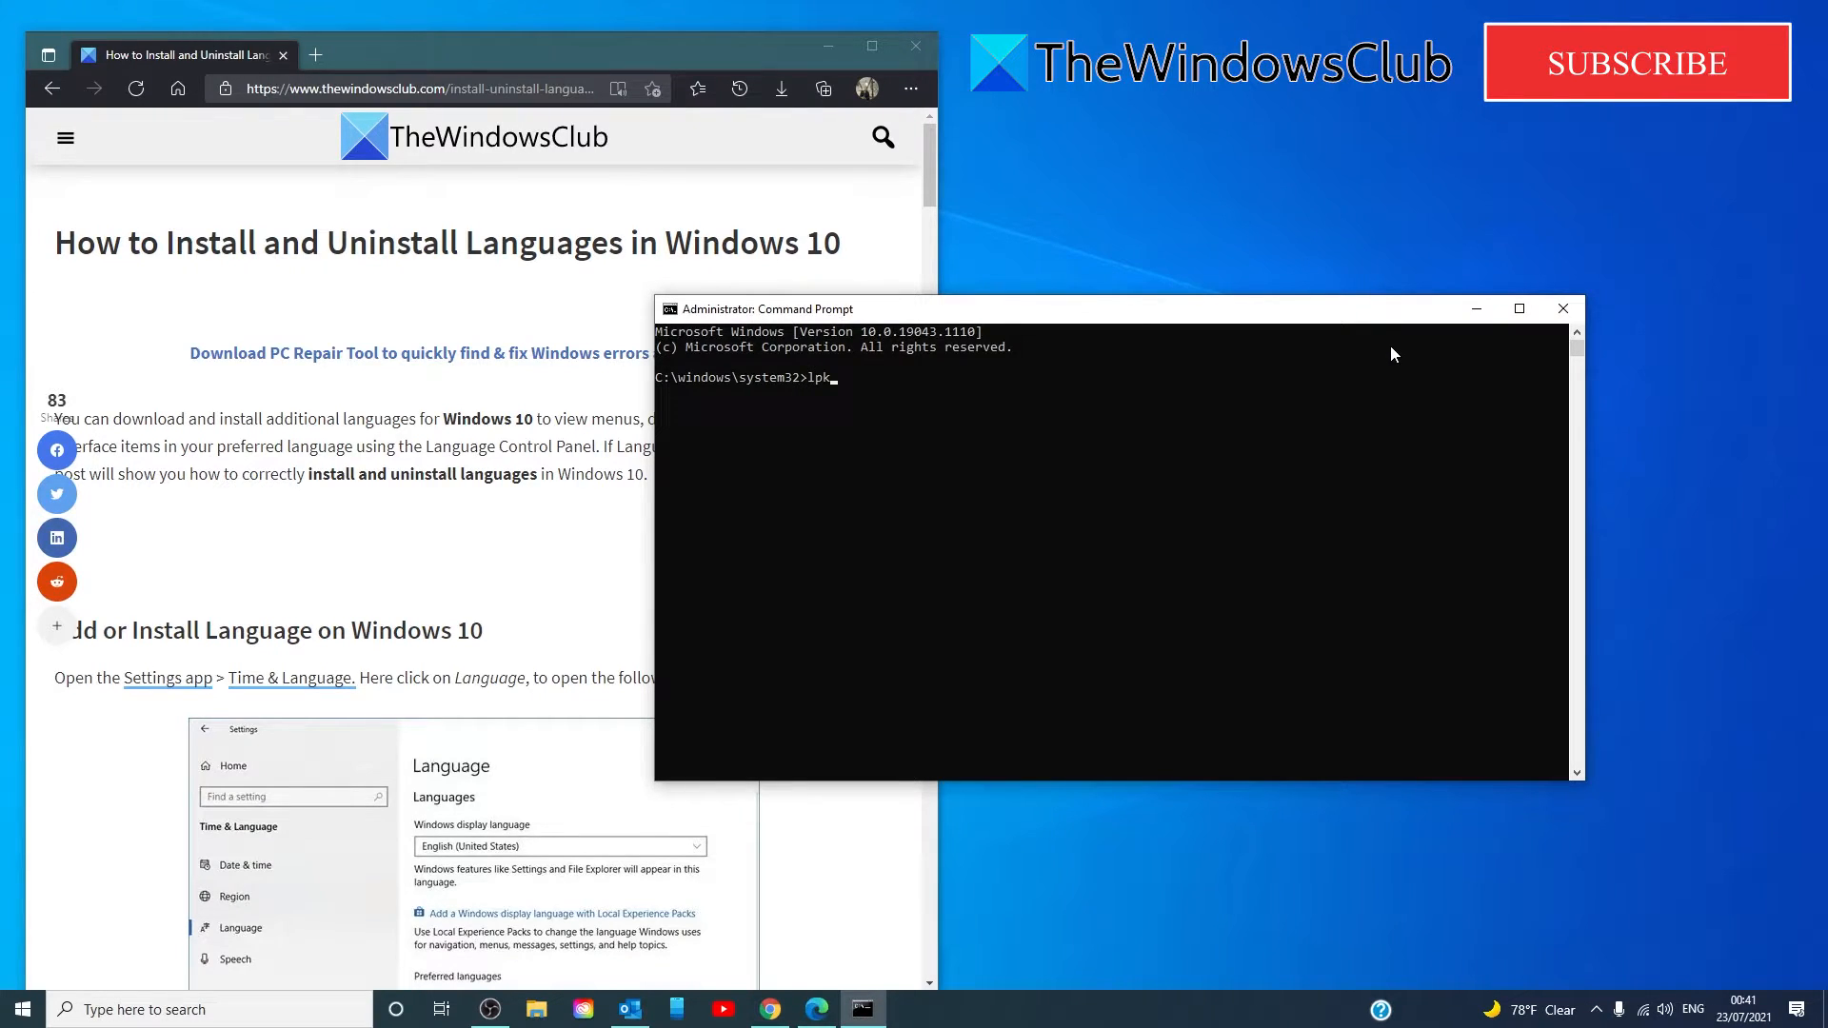
pyautogui.write('setup /')
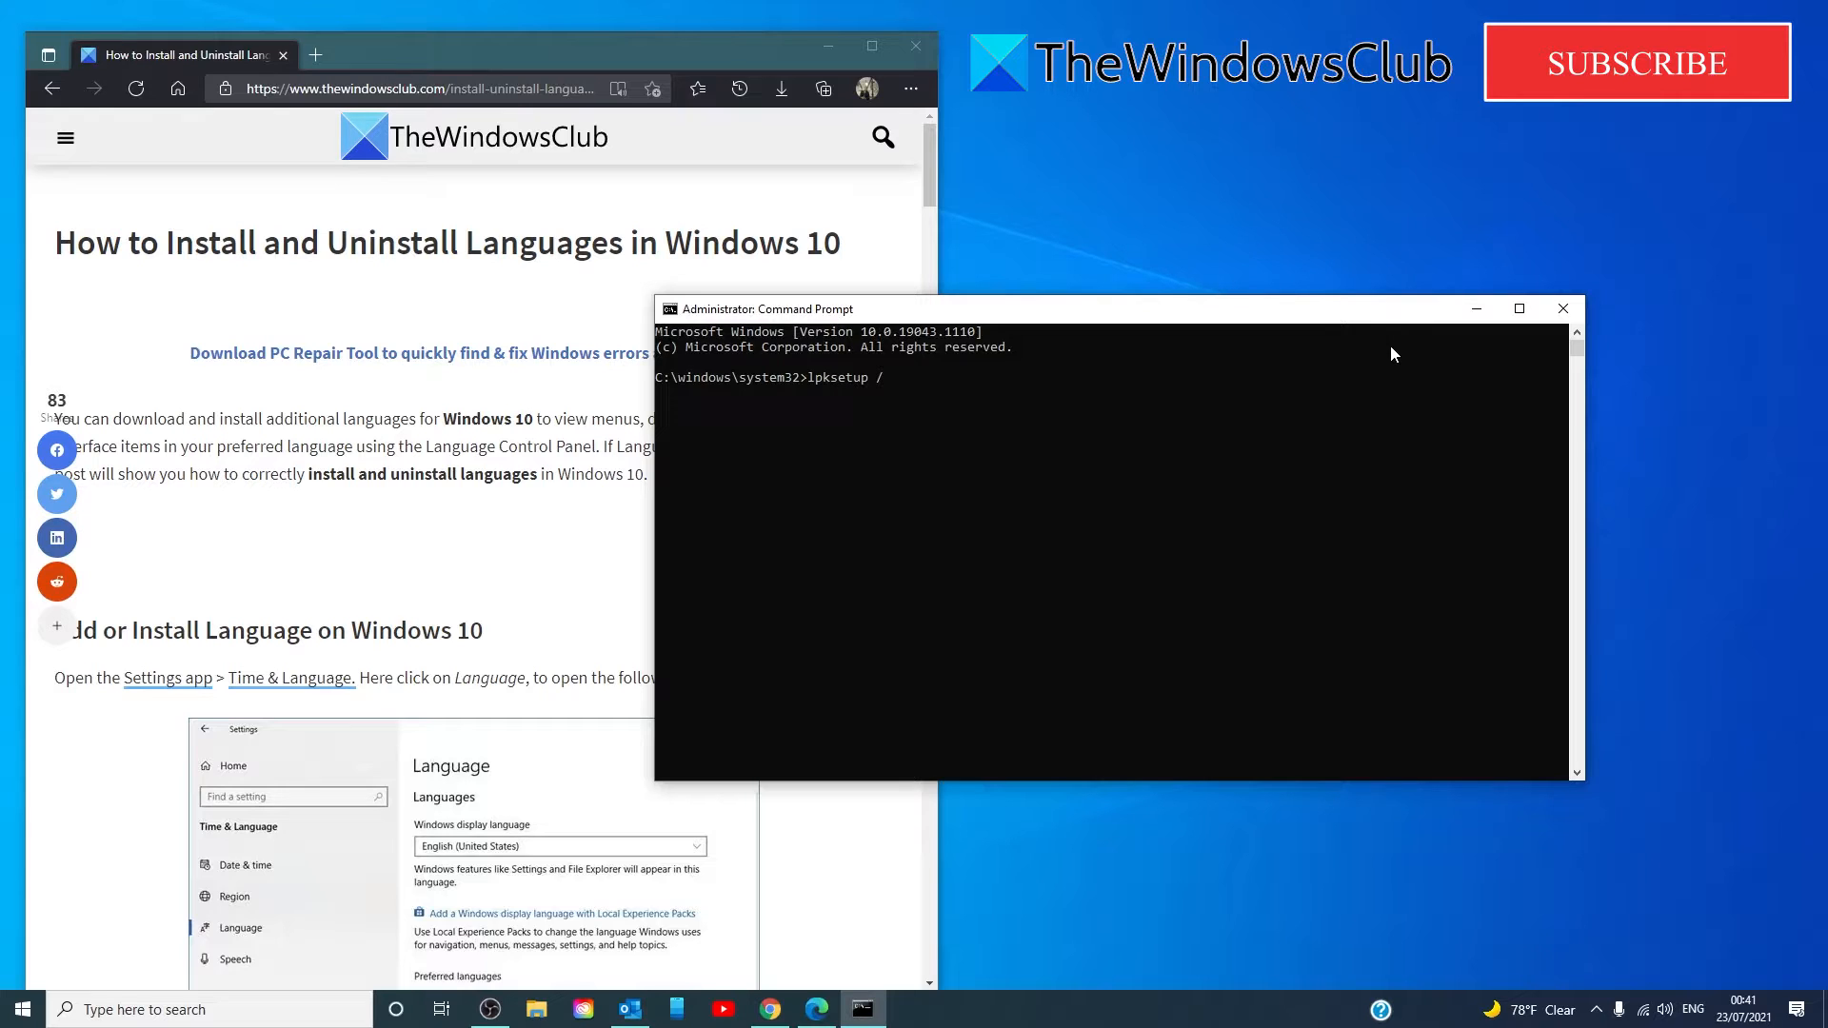
pyautogui.write('u')
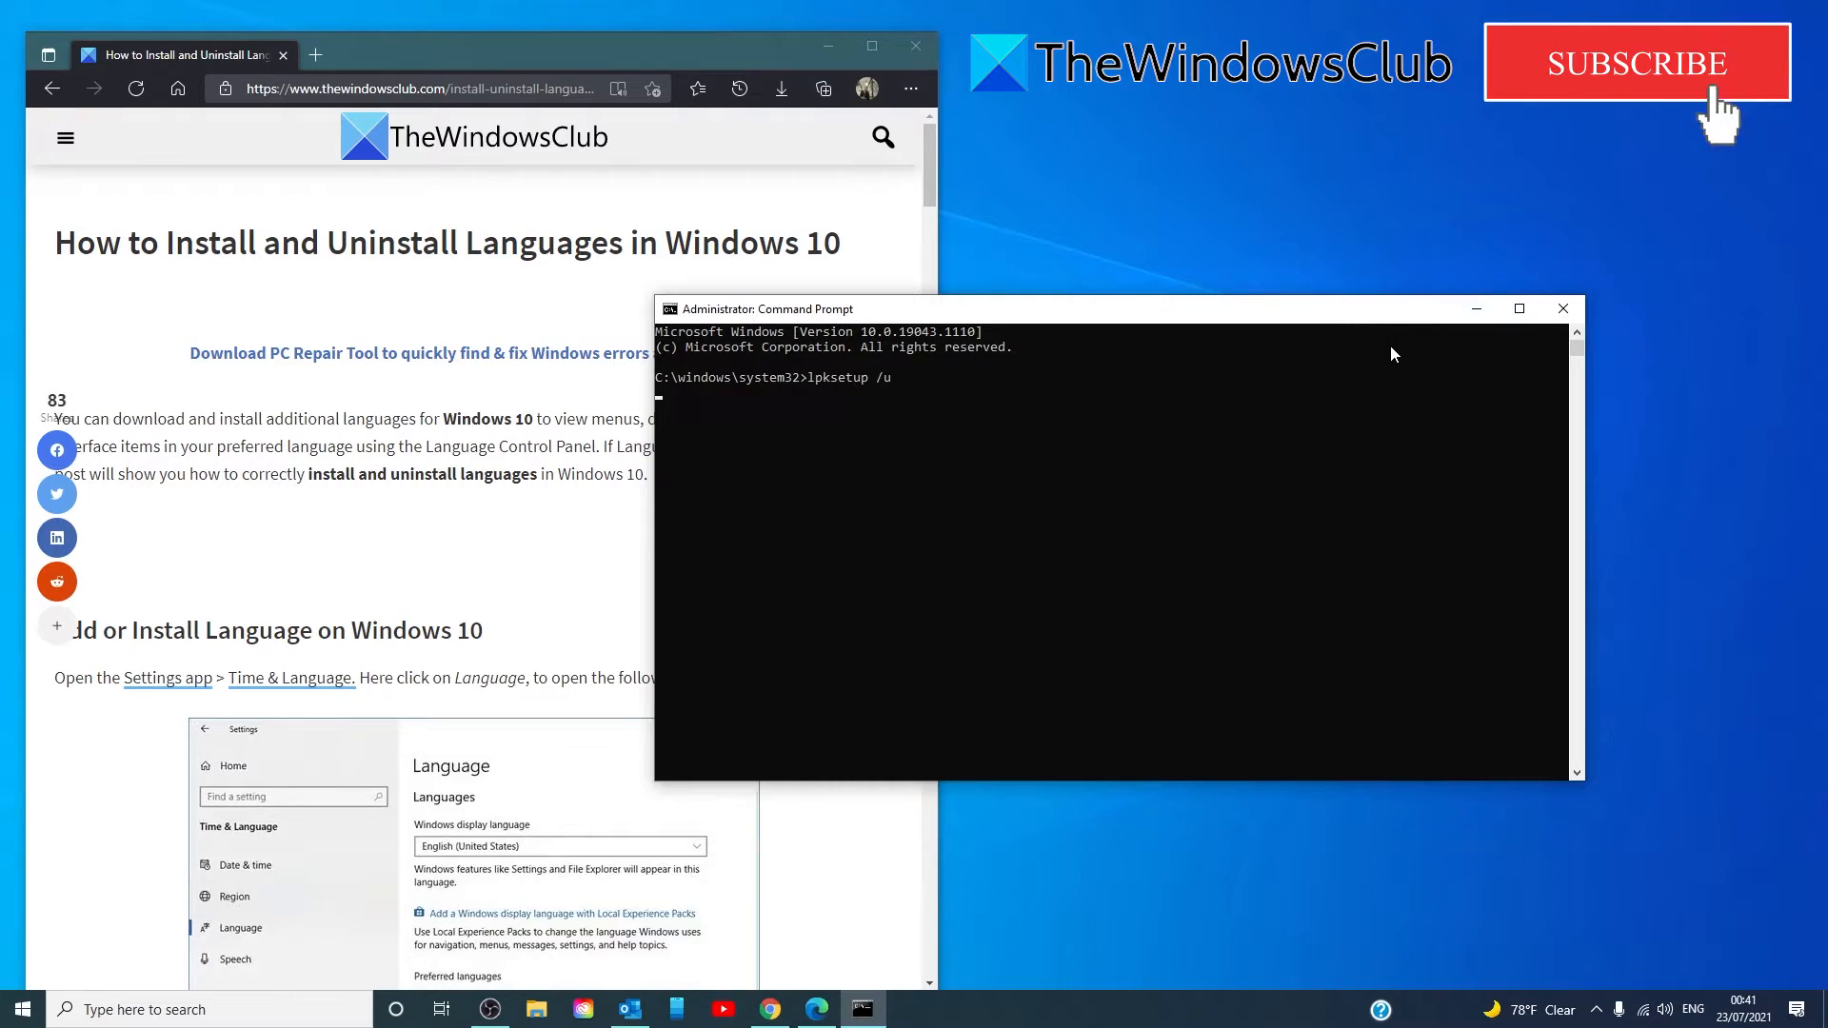
pyautogui.press('enter')
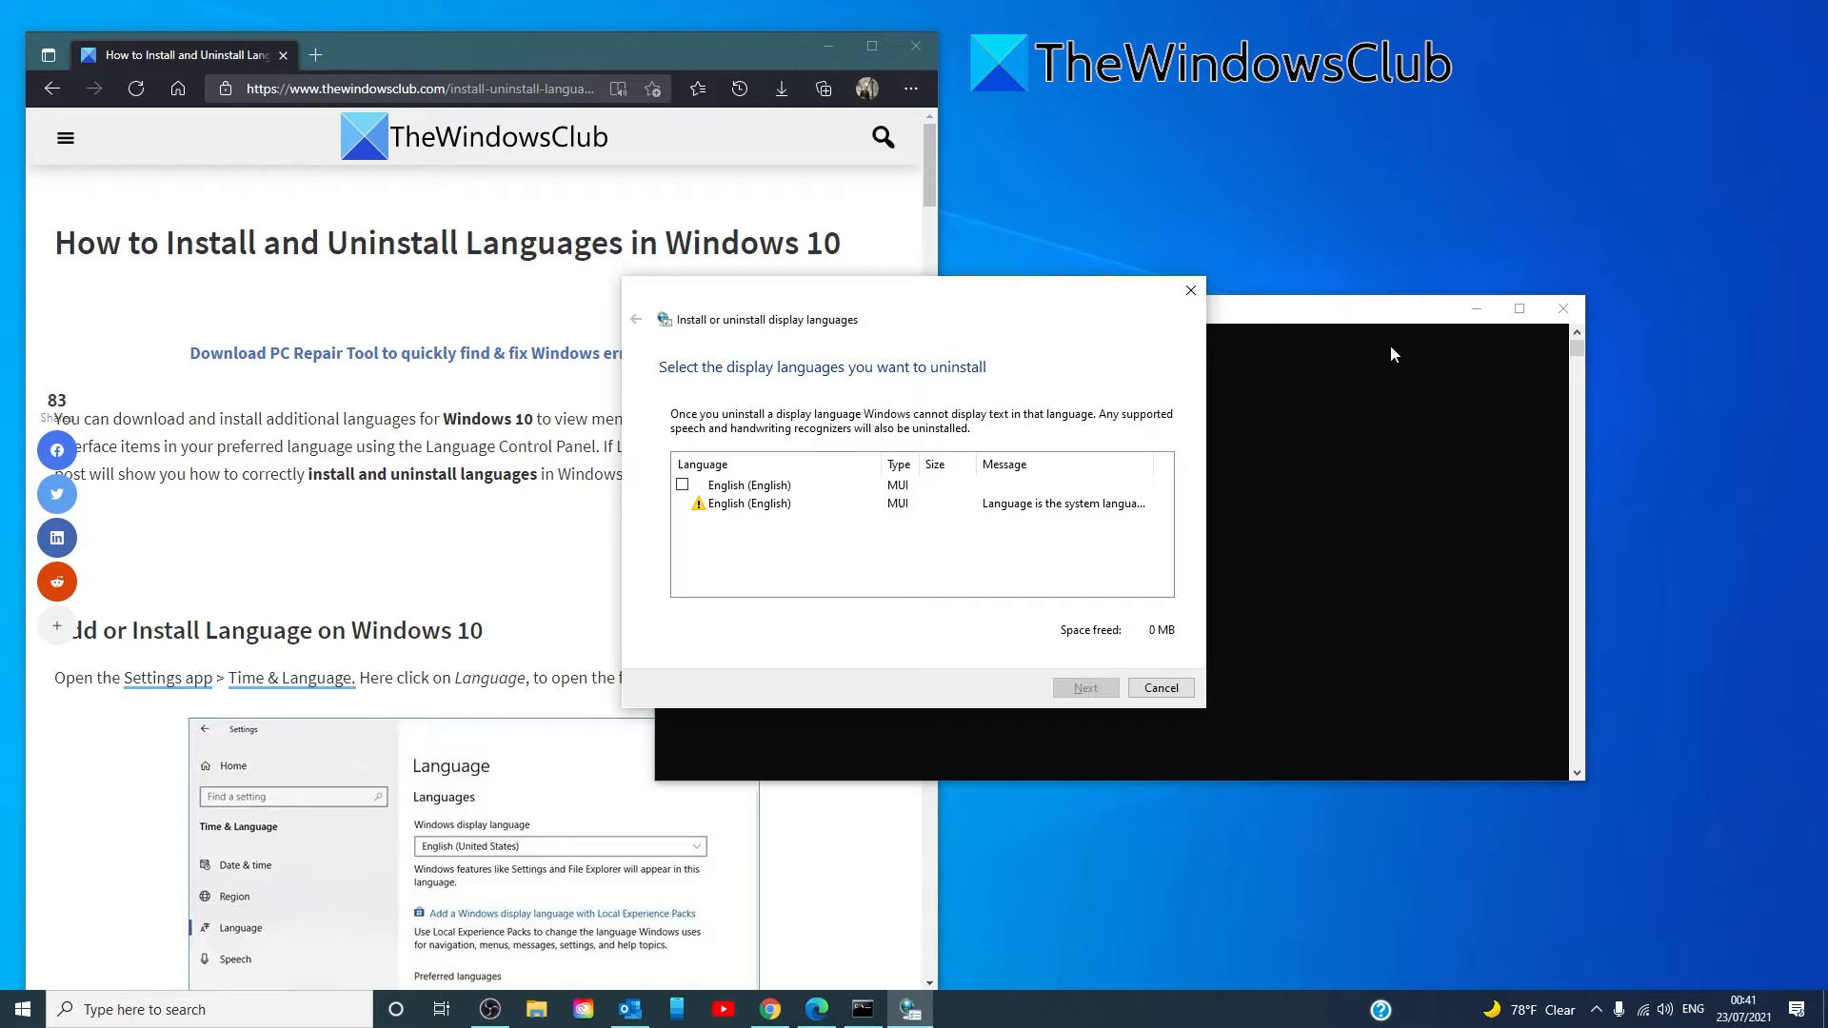
pyautogui.moveTo(996, 446)
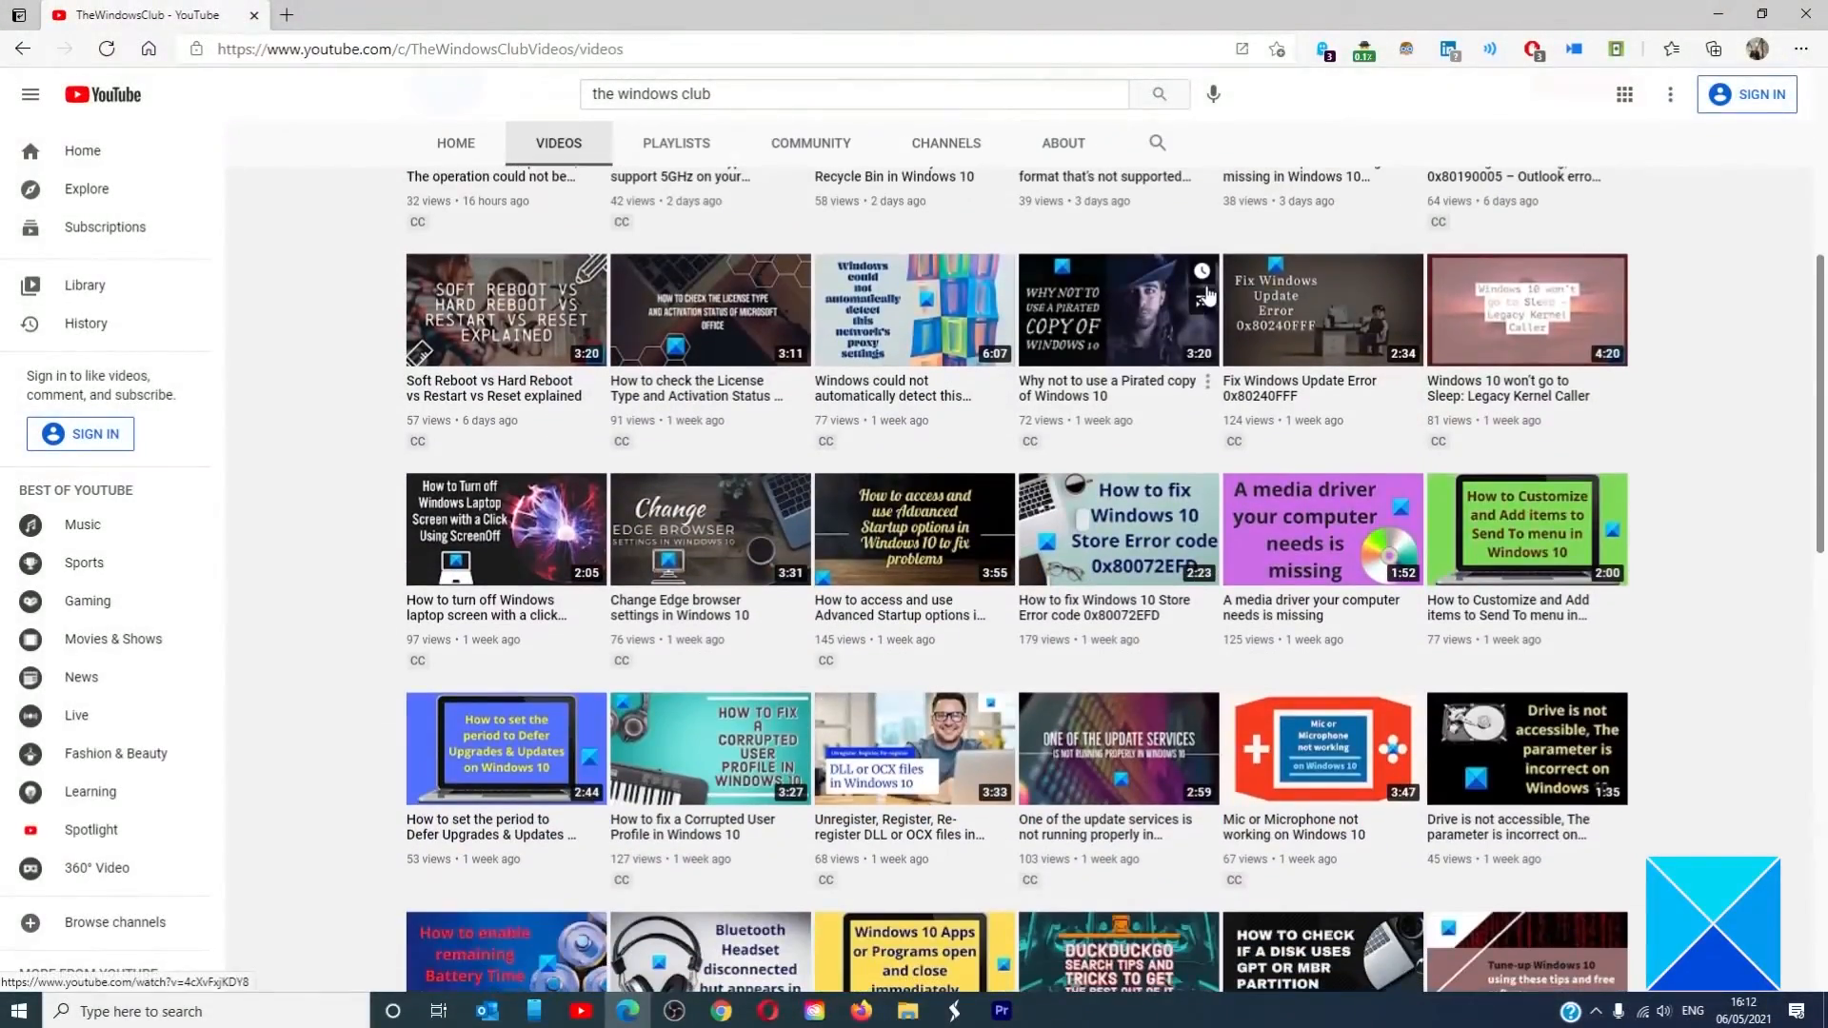
pyautogui.scroll(-3)
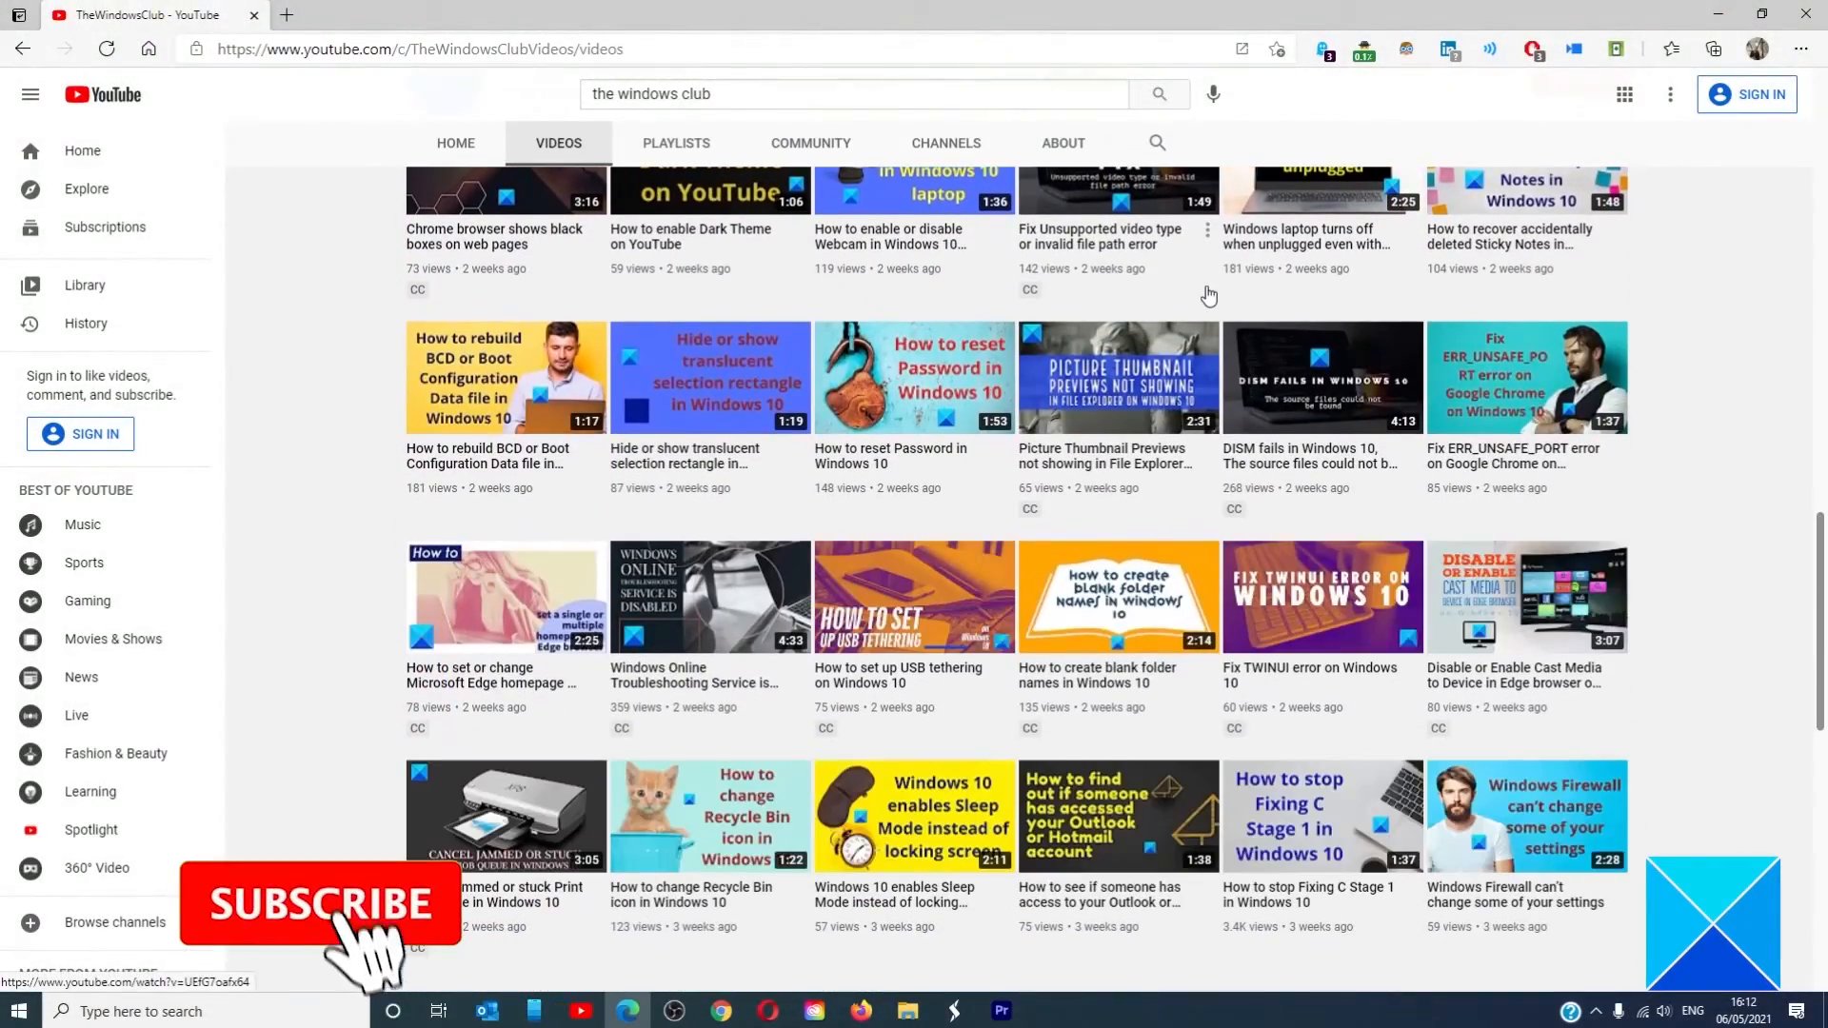